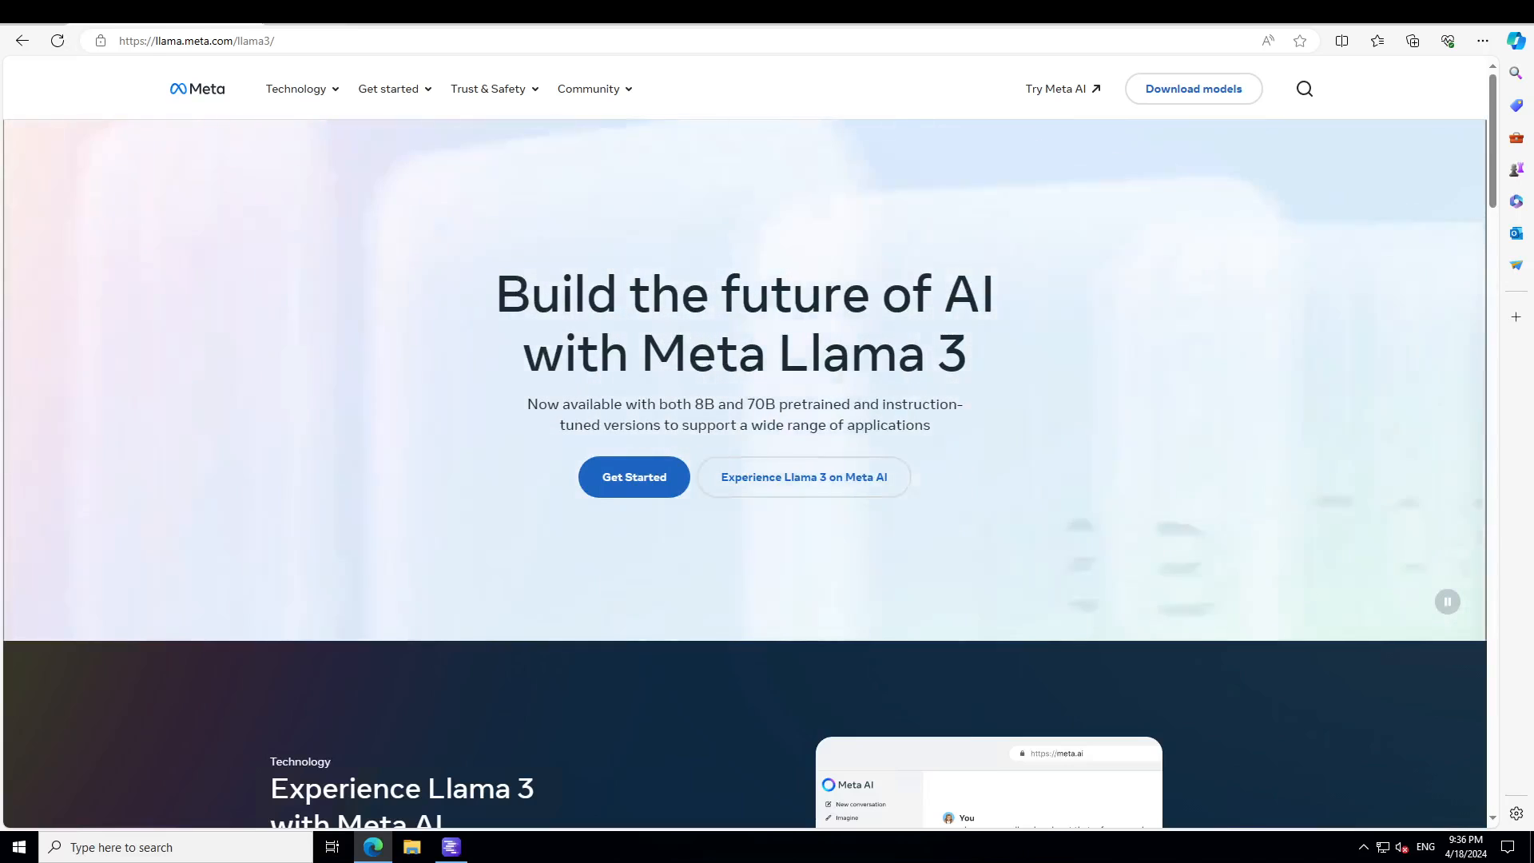
Step: Scroll down to the Meta Llama 3 Instruct 8B and 70B benchmark tables
{"action": "scroll", "scroll_direction": "down", "scroll_amount": 3}
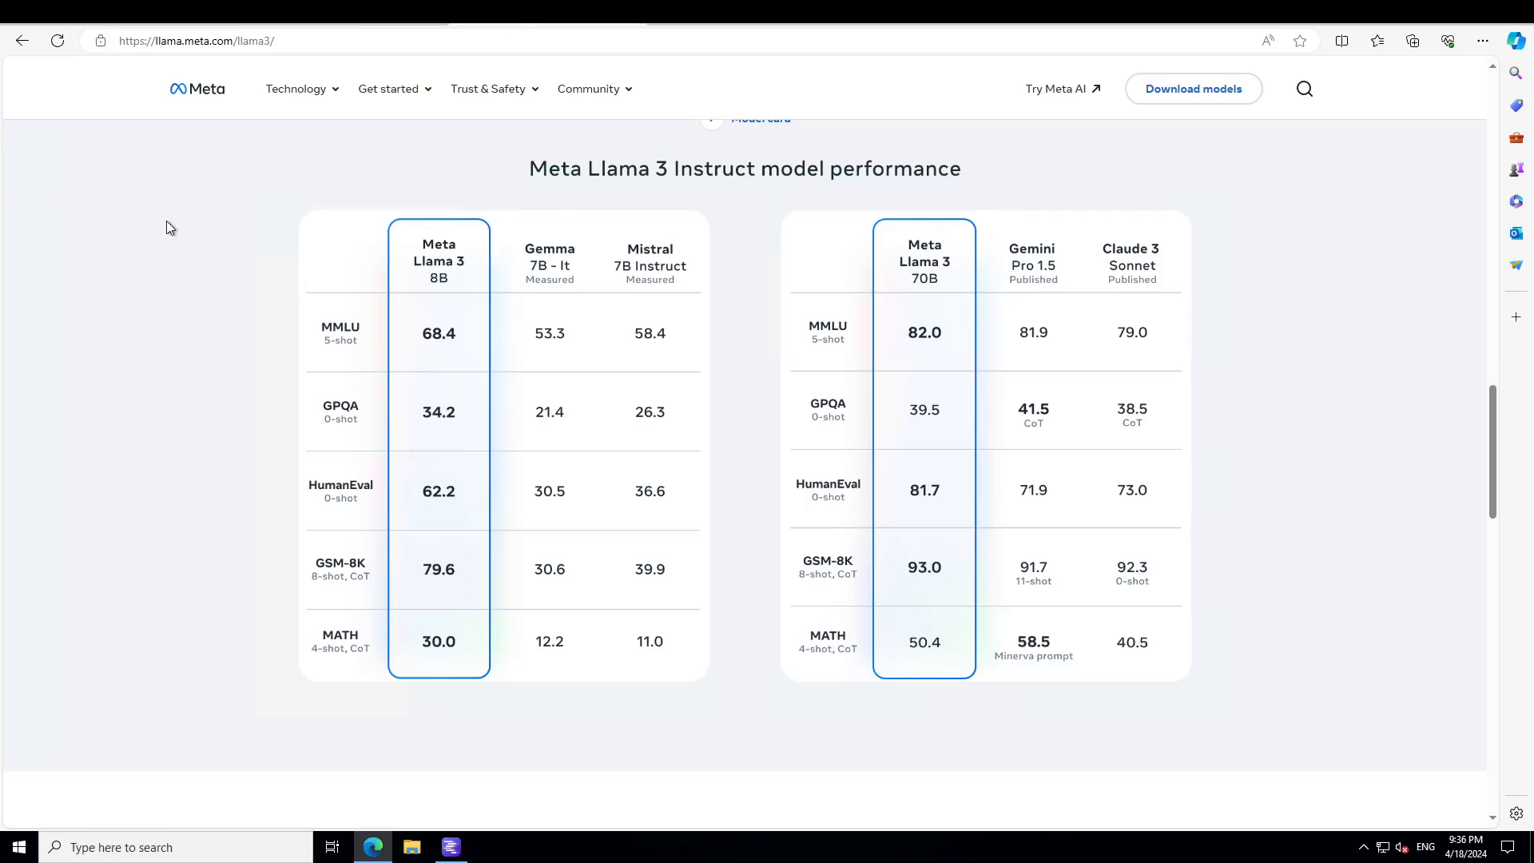
{"action": "mouse_move", "coordinate": [152, 221]}
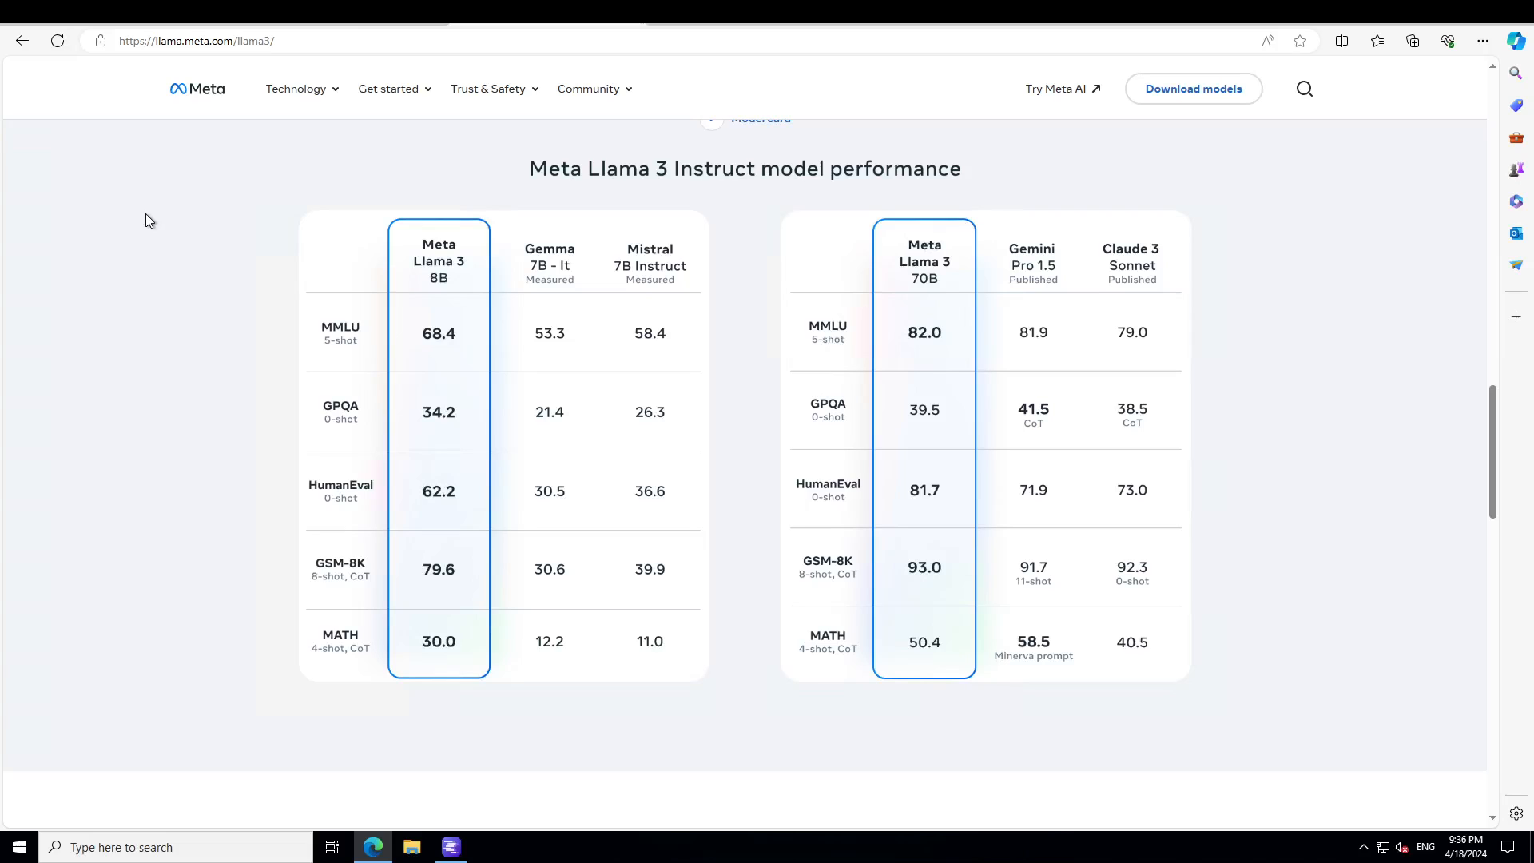
{"action": "mouse_move", "coordinate": [149, 215]}
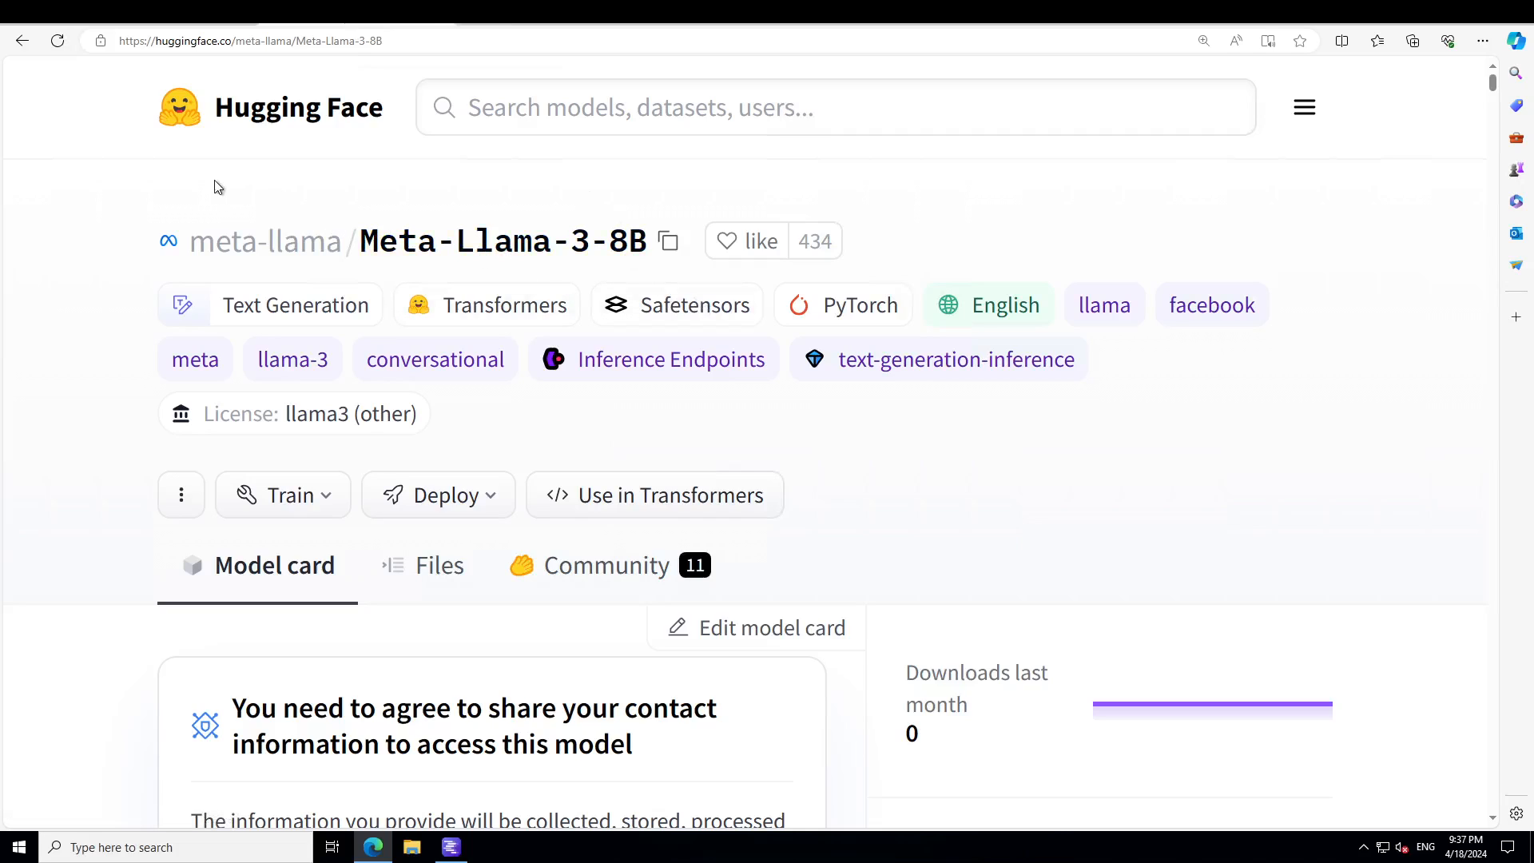
{"action": "mouse_move", "coordinate": [445, 192]}
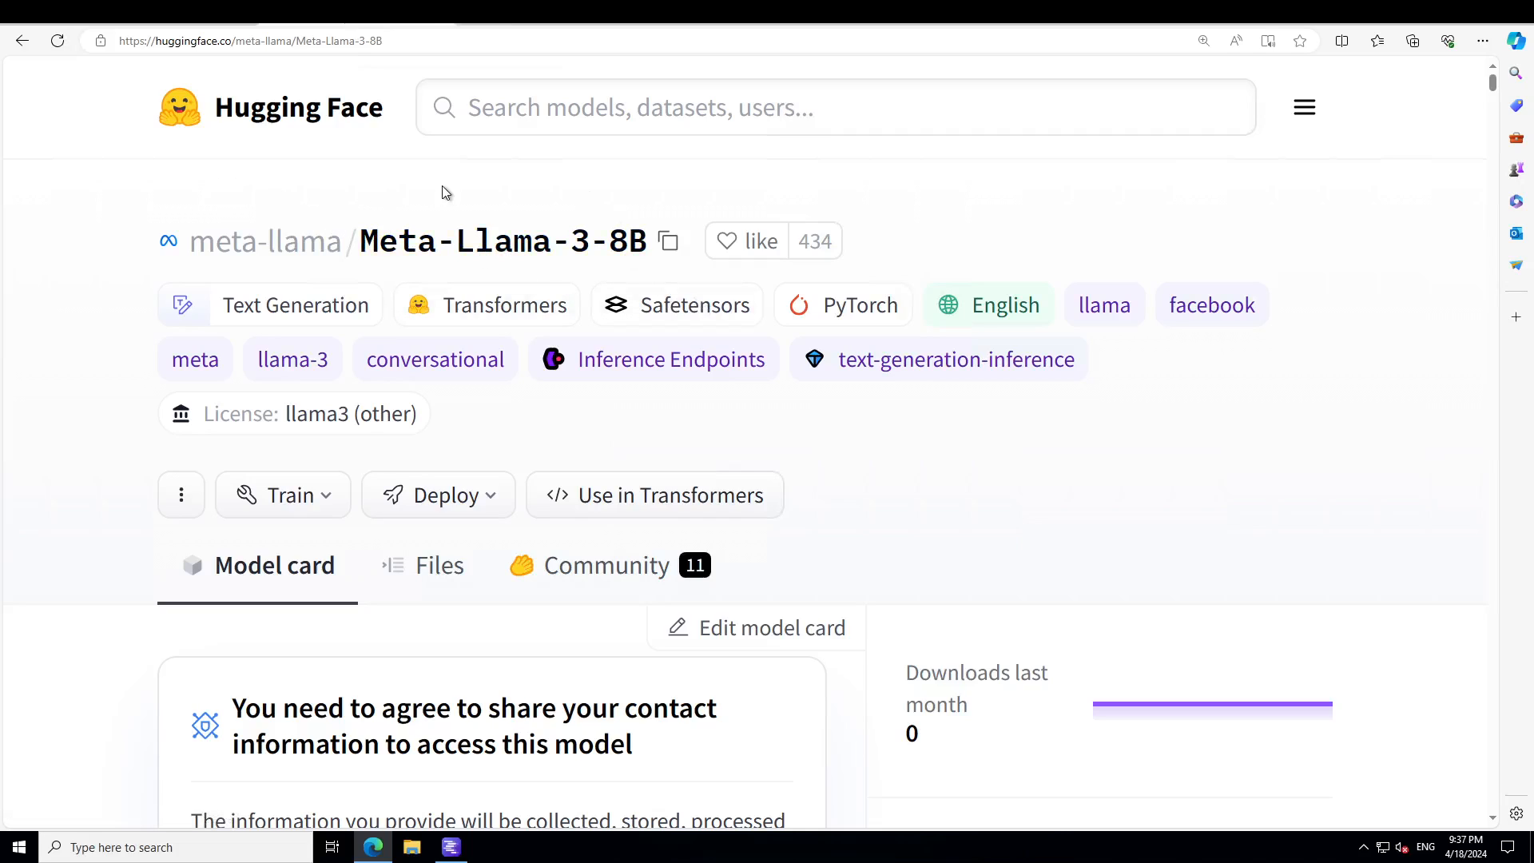
{"action": "mouse_move", "coordinate": [83, 375]}
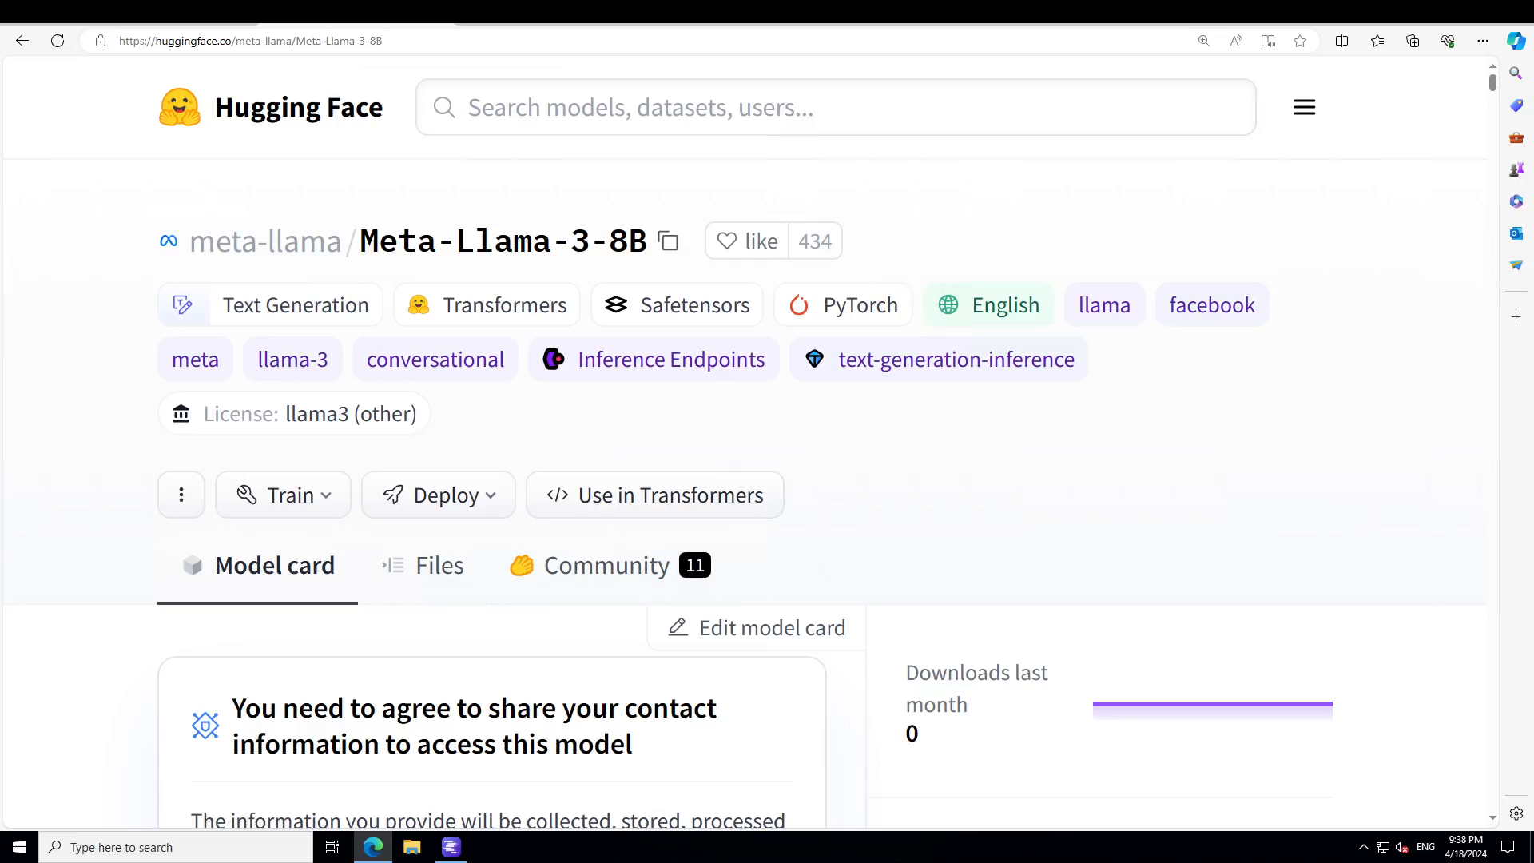
{"action": "mouse_move", "coordinate": [440, 651]}
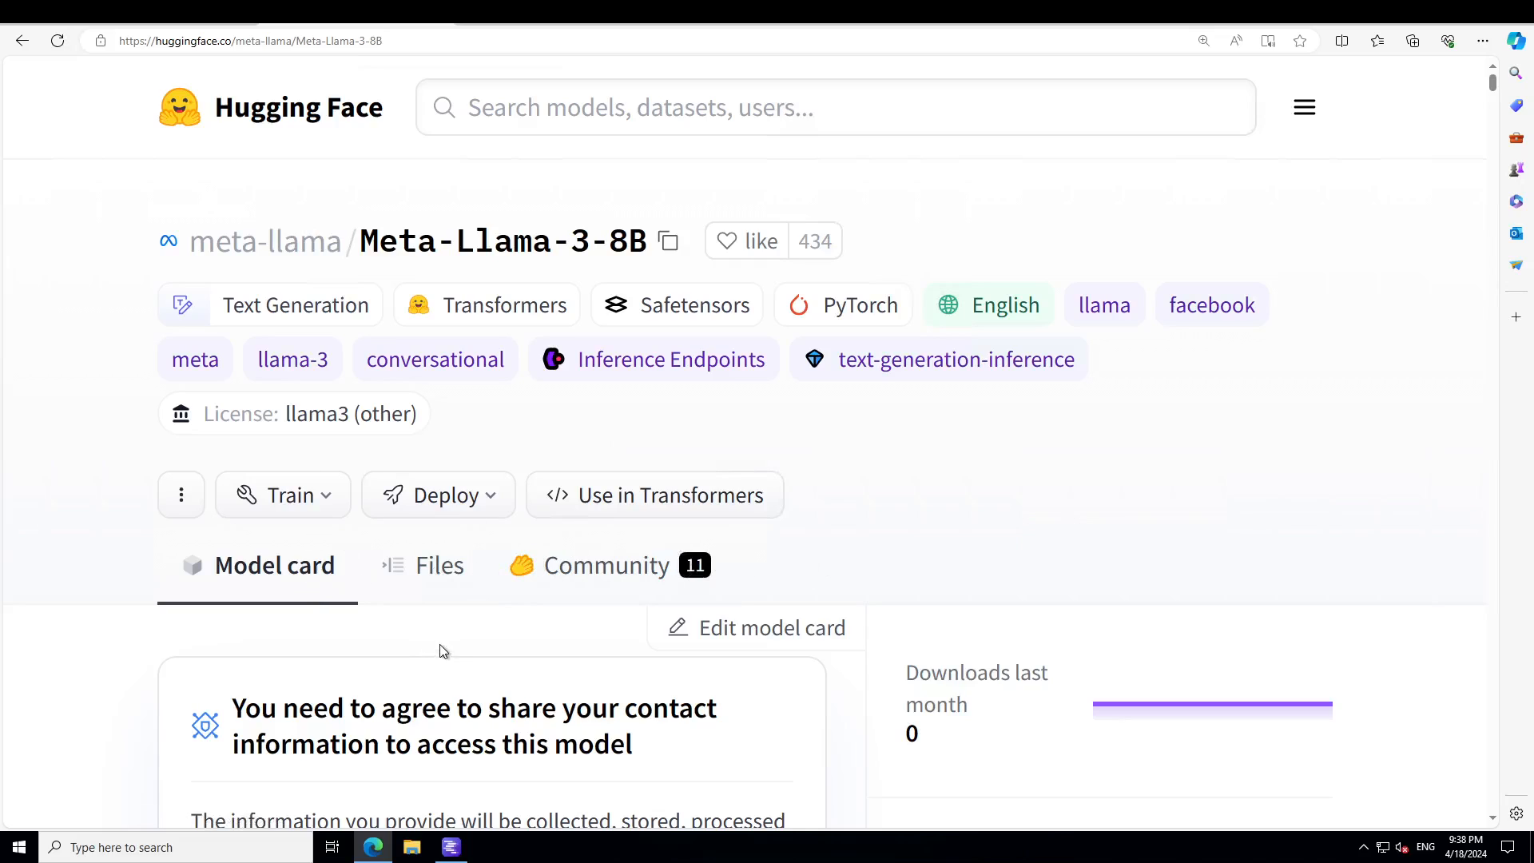
{"action": "mouse_move", "coordinate": [571, 619]}
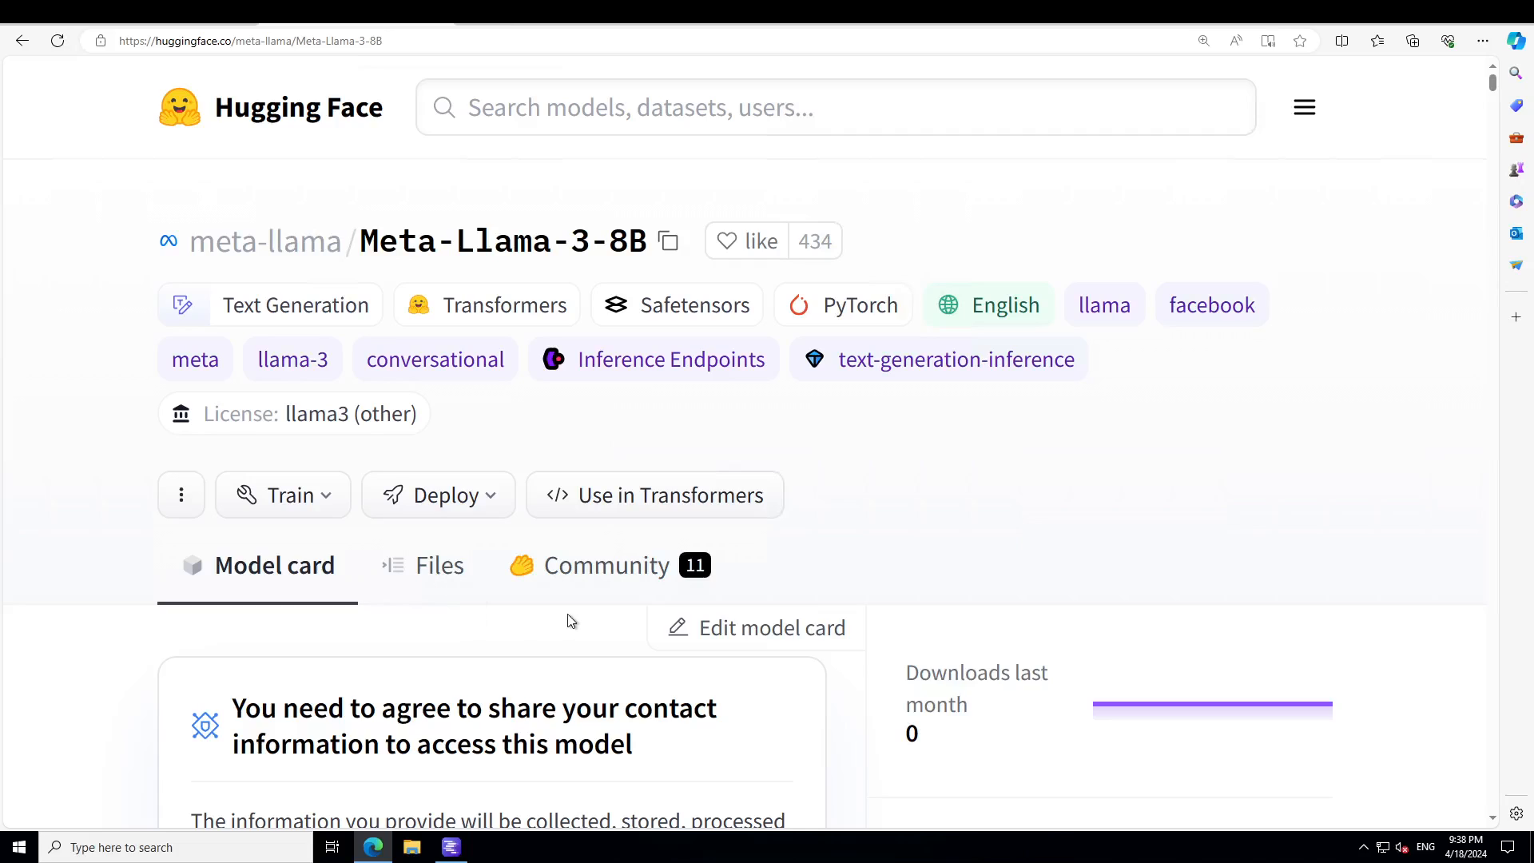
{"action": "mouse_move", "coordinate": [288, 783]}
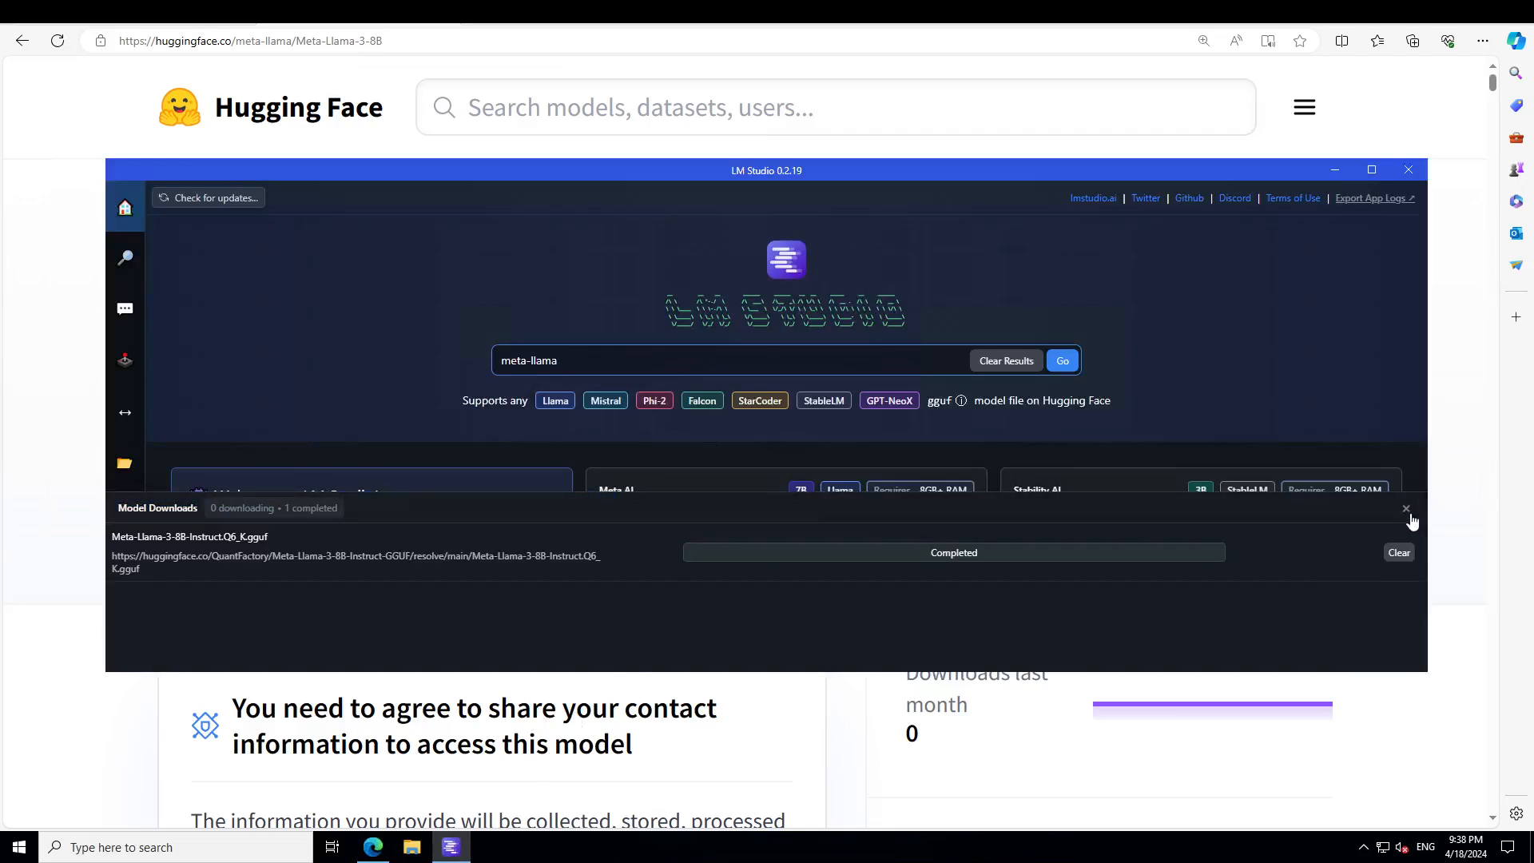
Step: Search Hugging Face for meta-llama and scroll to the downloaded QuantFactory 8B Instruct Q6_K file
{"action": "left_click", "coordinate": [1406, 509]}
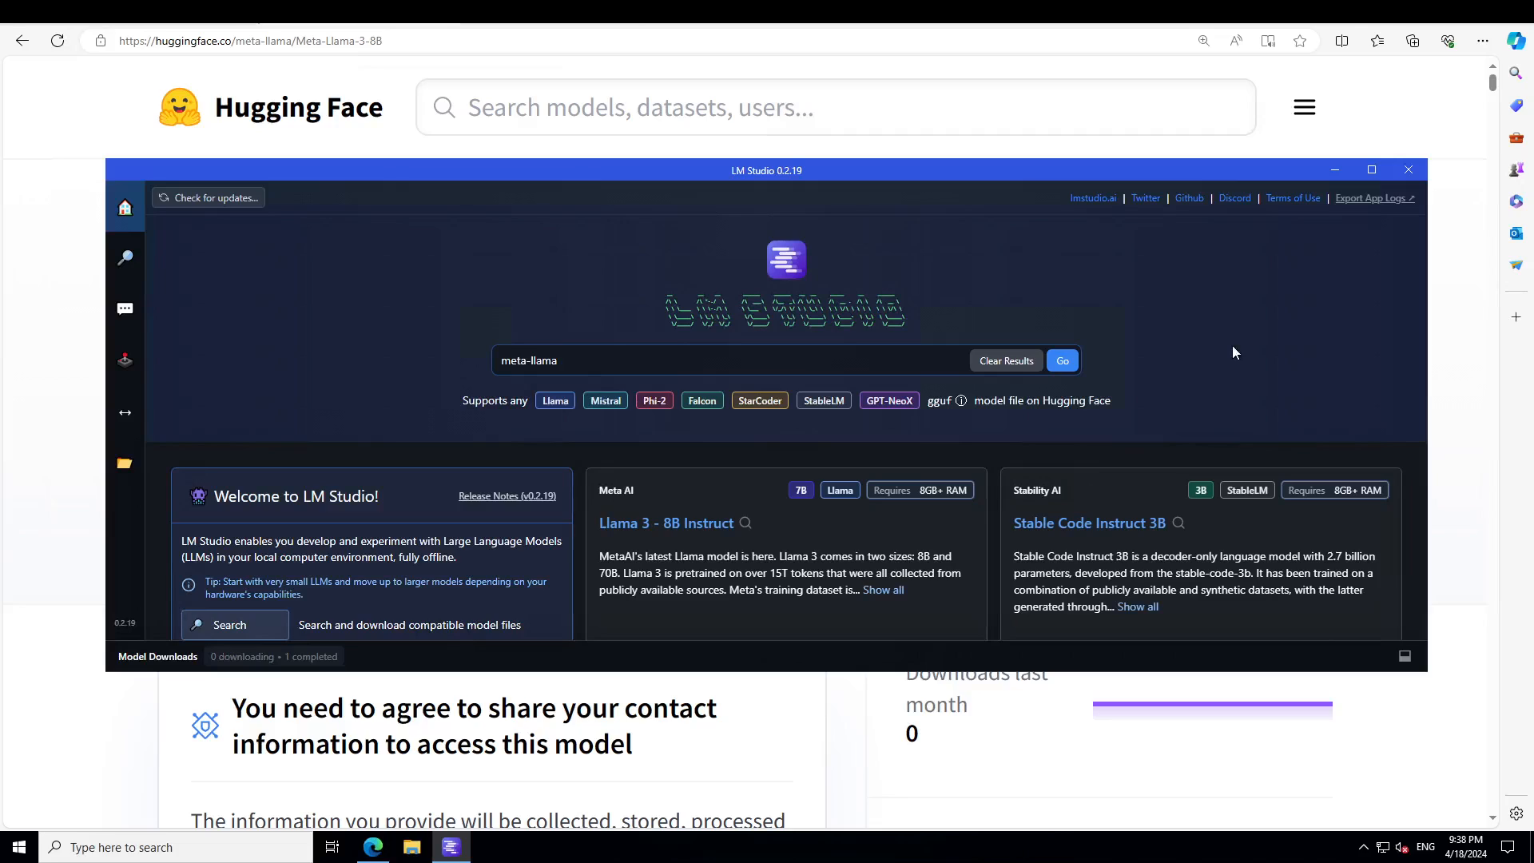
{"action": "mouse_move", "coordinate": [297, 363]}
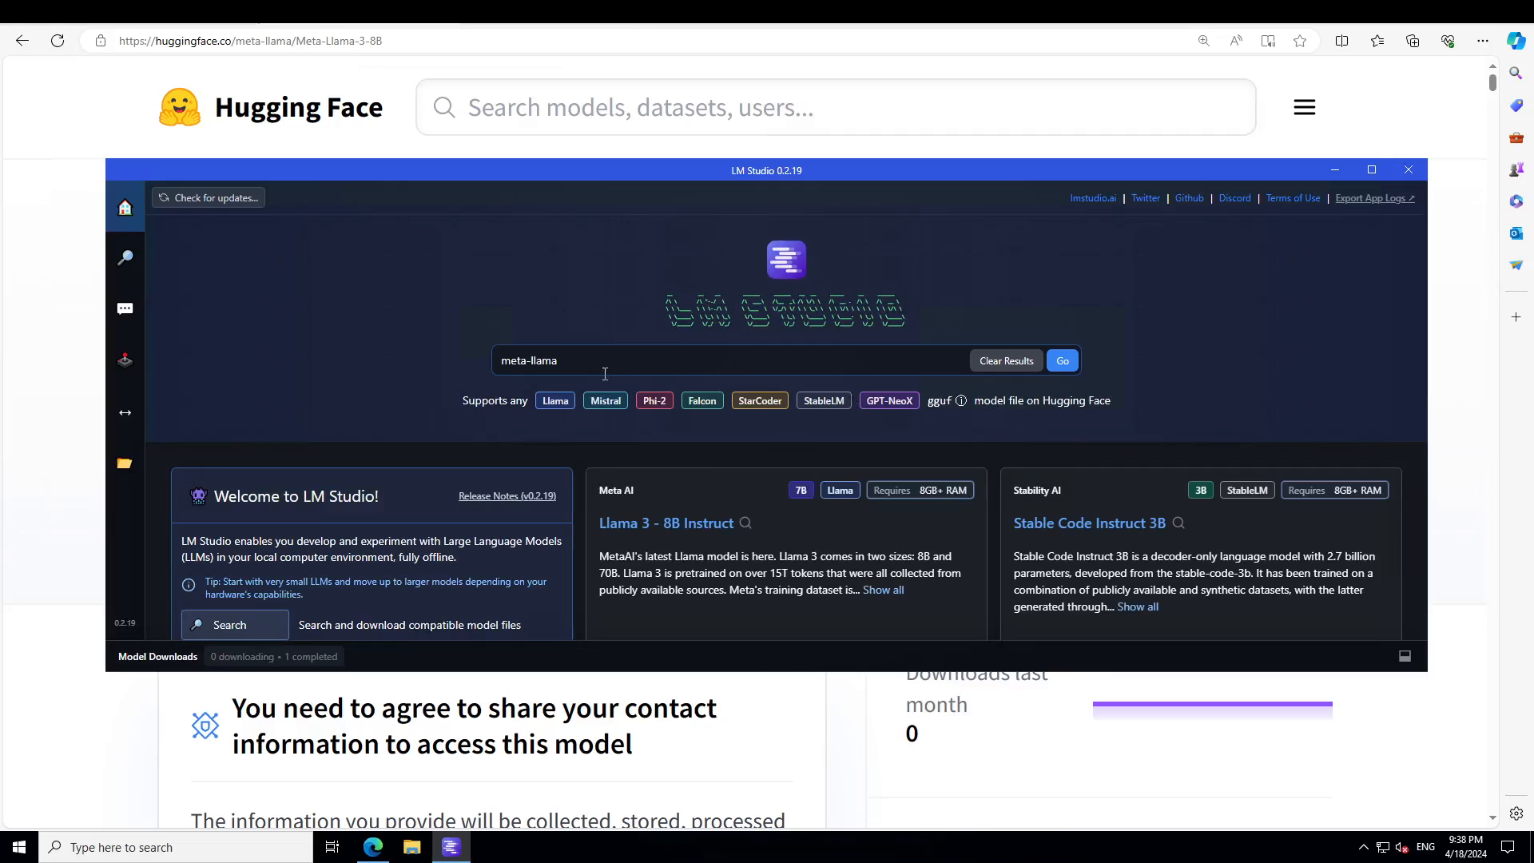
{"action": "left_click", "coordinate": [1062, 360]}
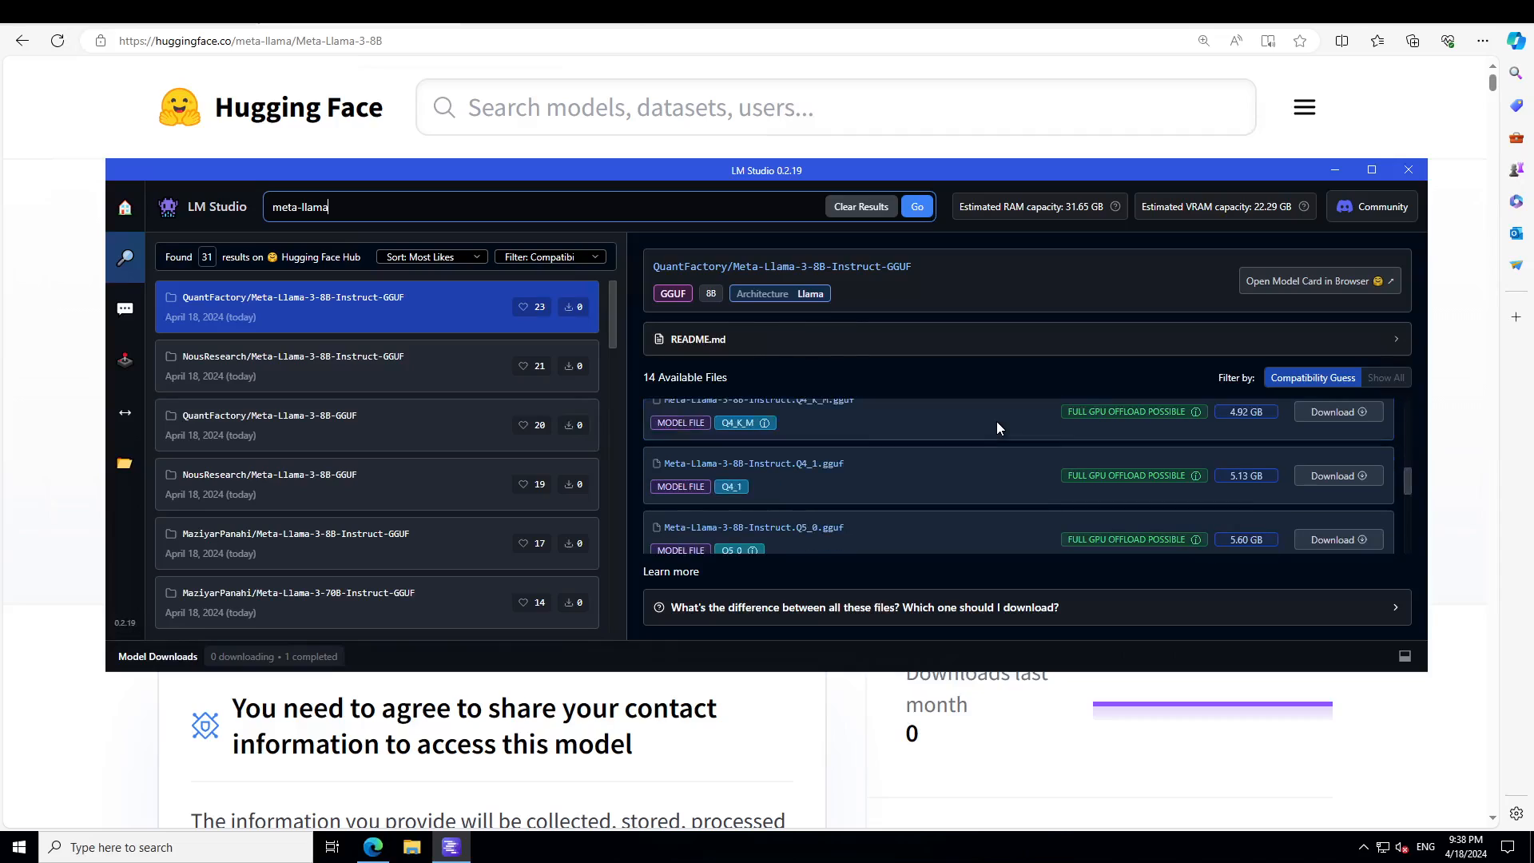
{"action": "scroll", "scroll_direction": "down", "scroll_amount": 3}
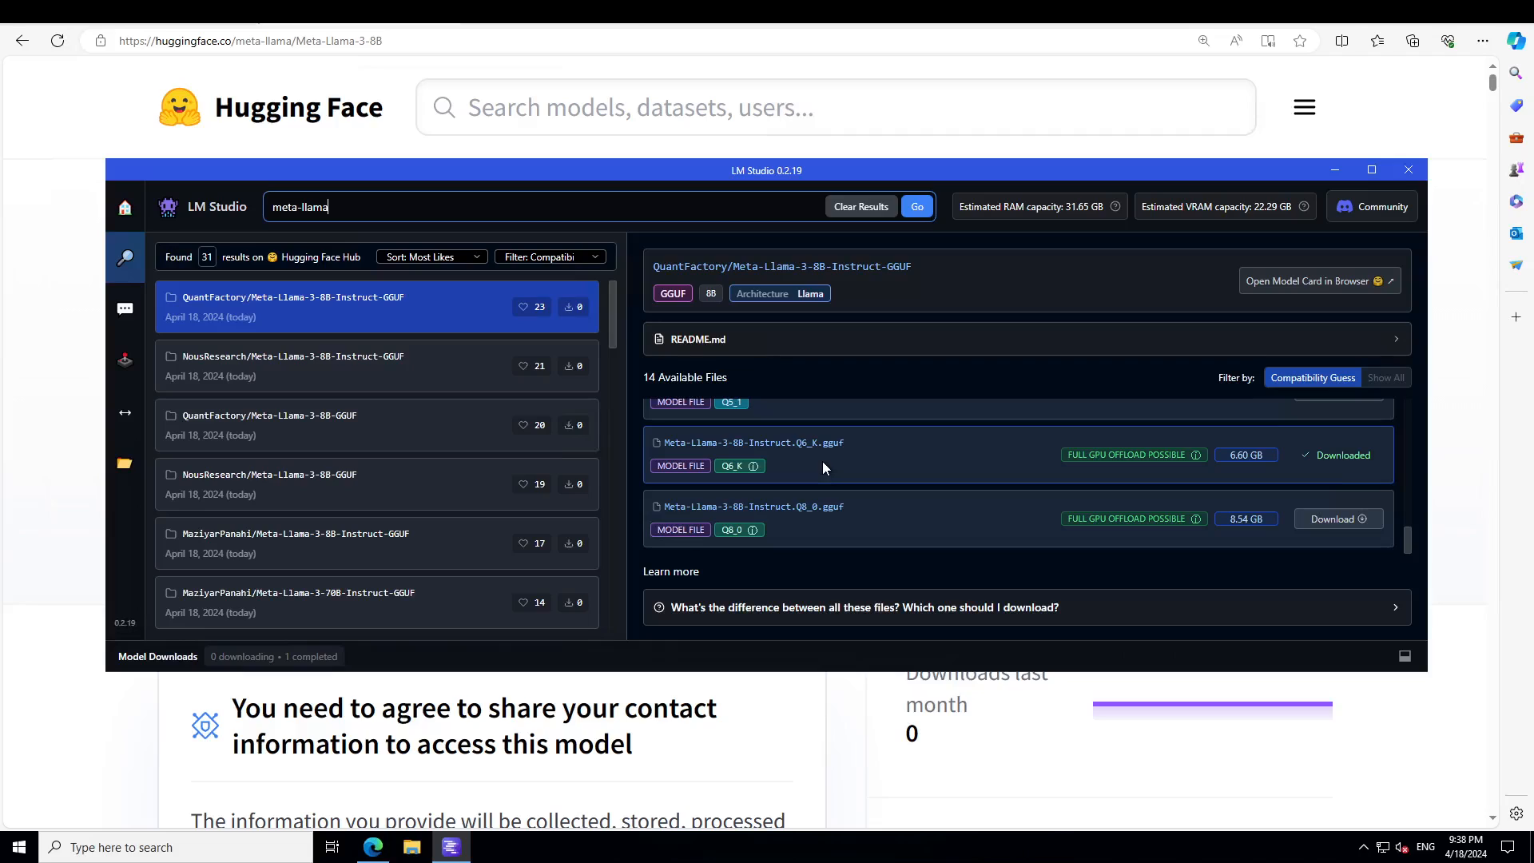
{"action": "mouse_move", "coordinate": [1110, 483]}
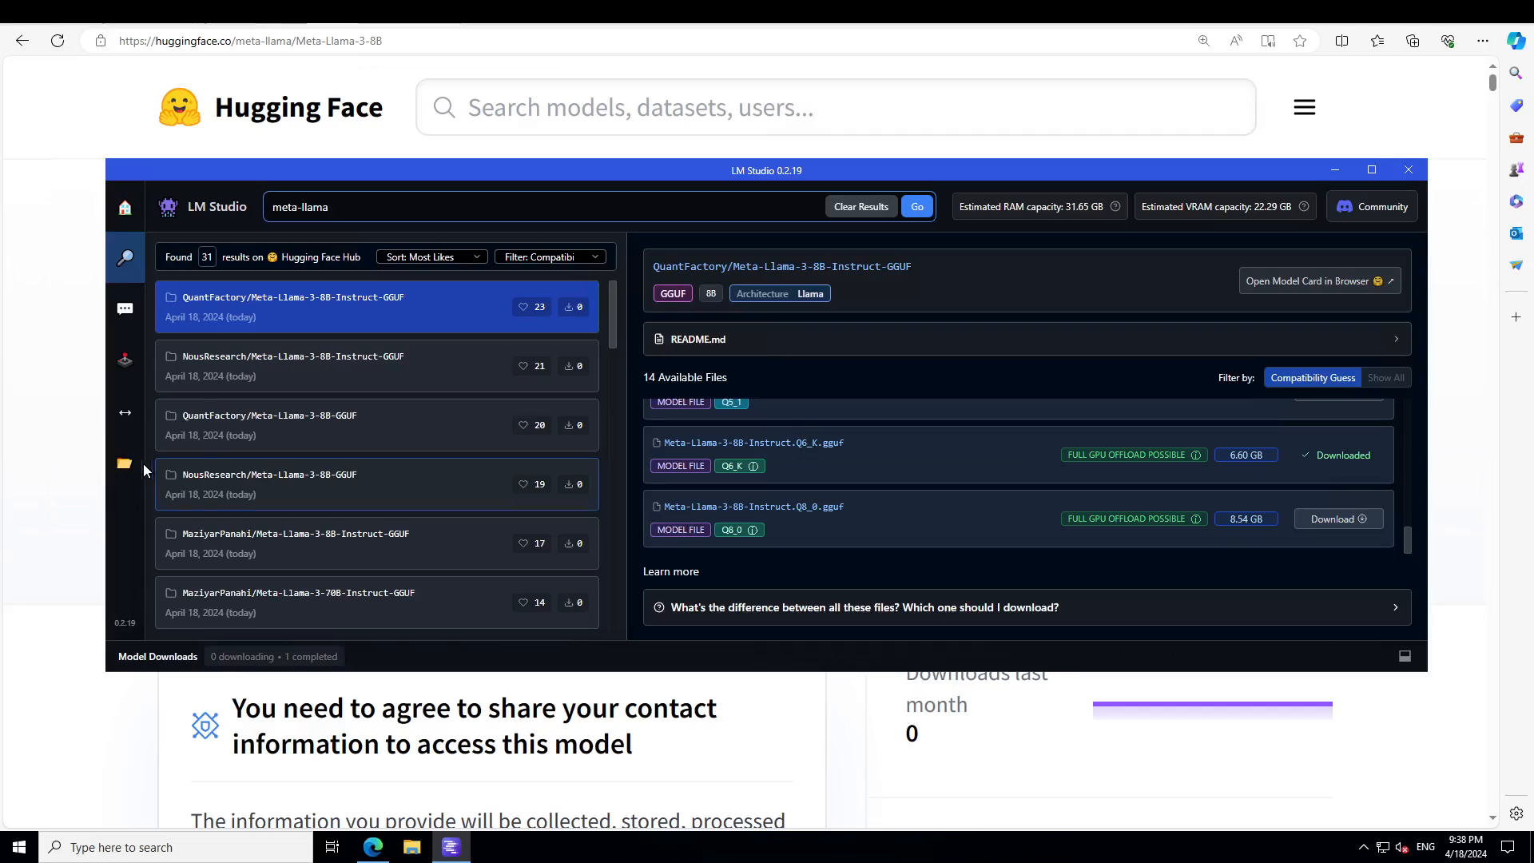
Step: Load Meta Llama 3 Instruct Q6_K in AI Chat and reload it to apply configuration
{"action": "left_click", "coordinate": [125, 462]}
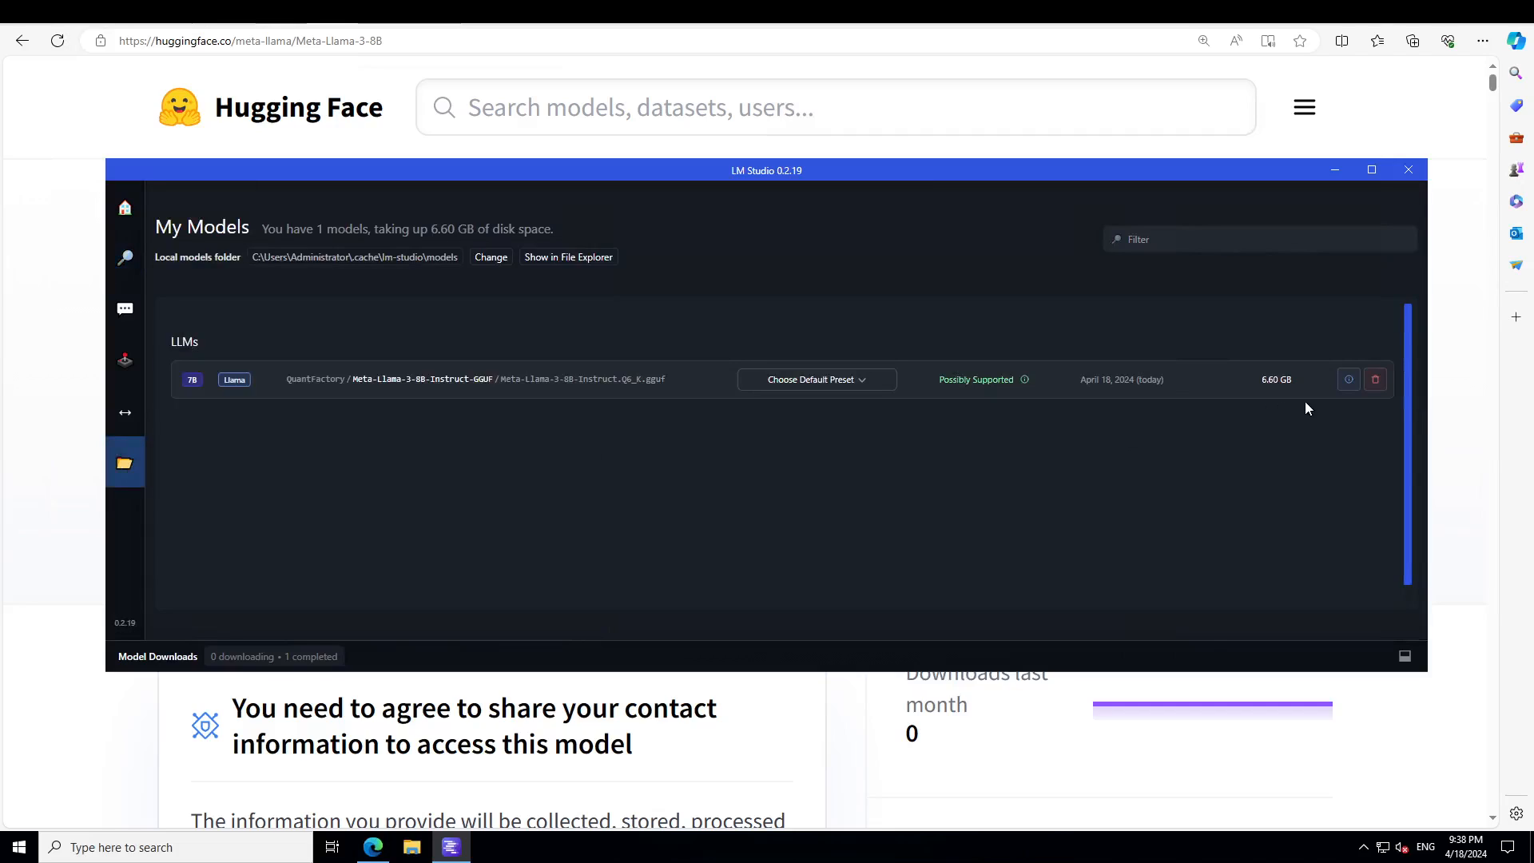
{"action": "left_click", "coordinate": [125, 307]}
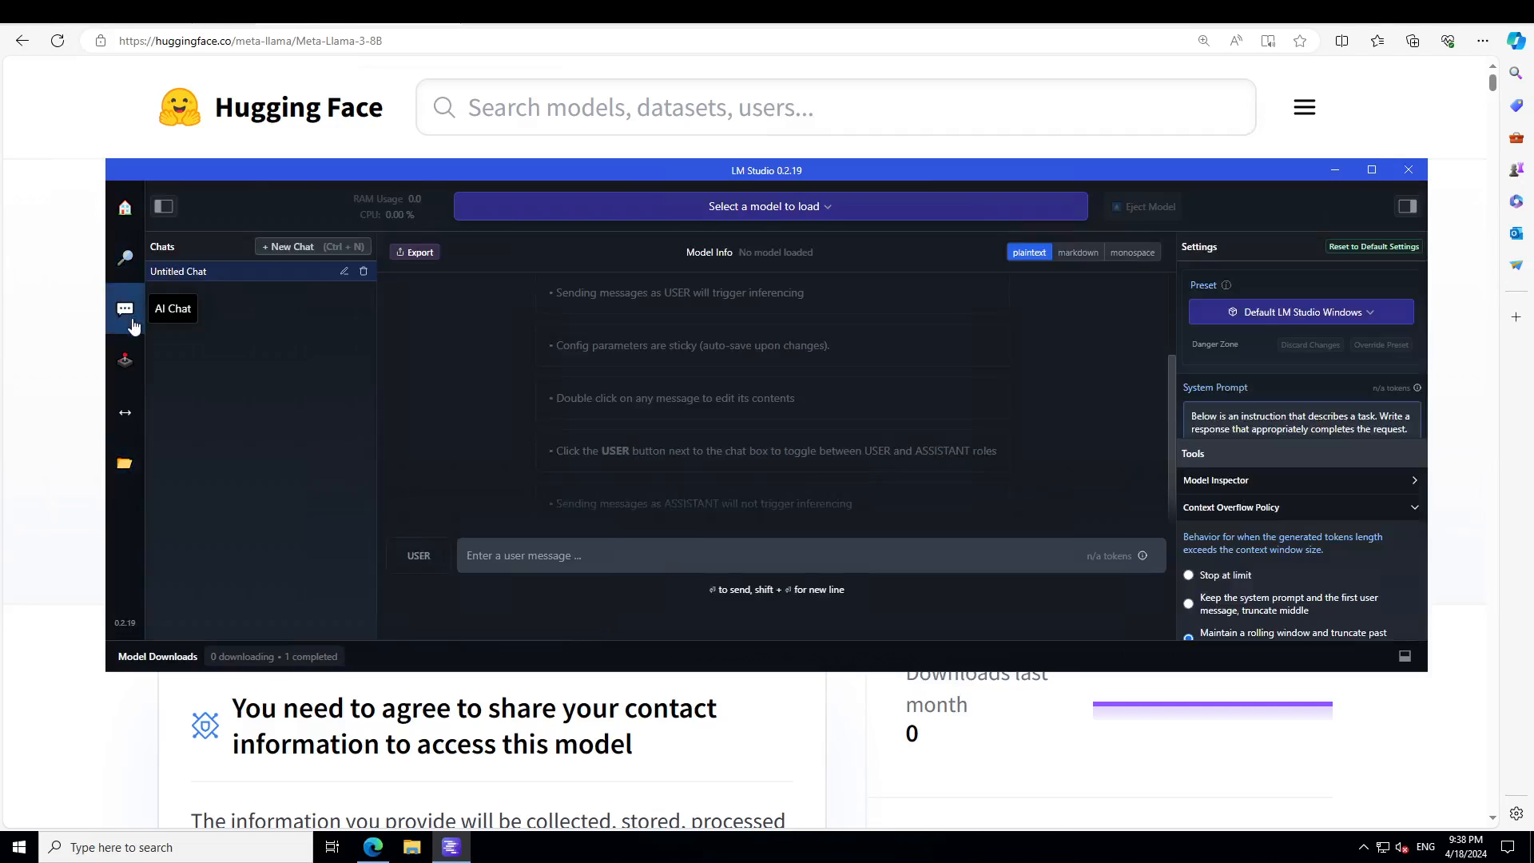
{"action": "left_click", "coordinate": [770, 205]}
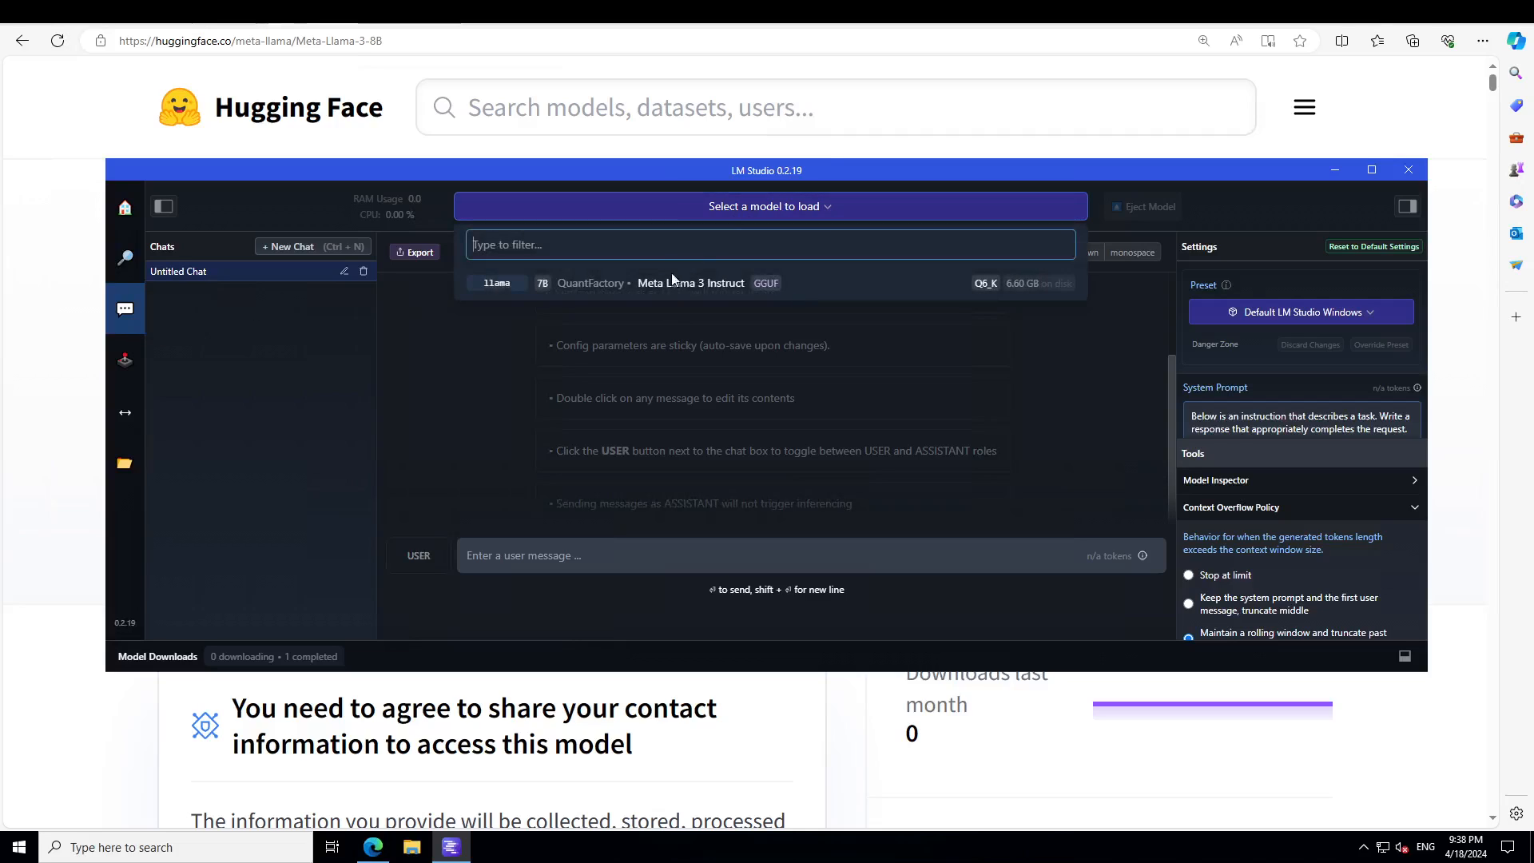
{"action": "left_click", "coordinate": [689, 283]}
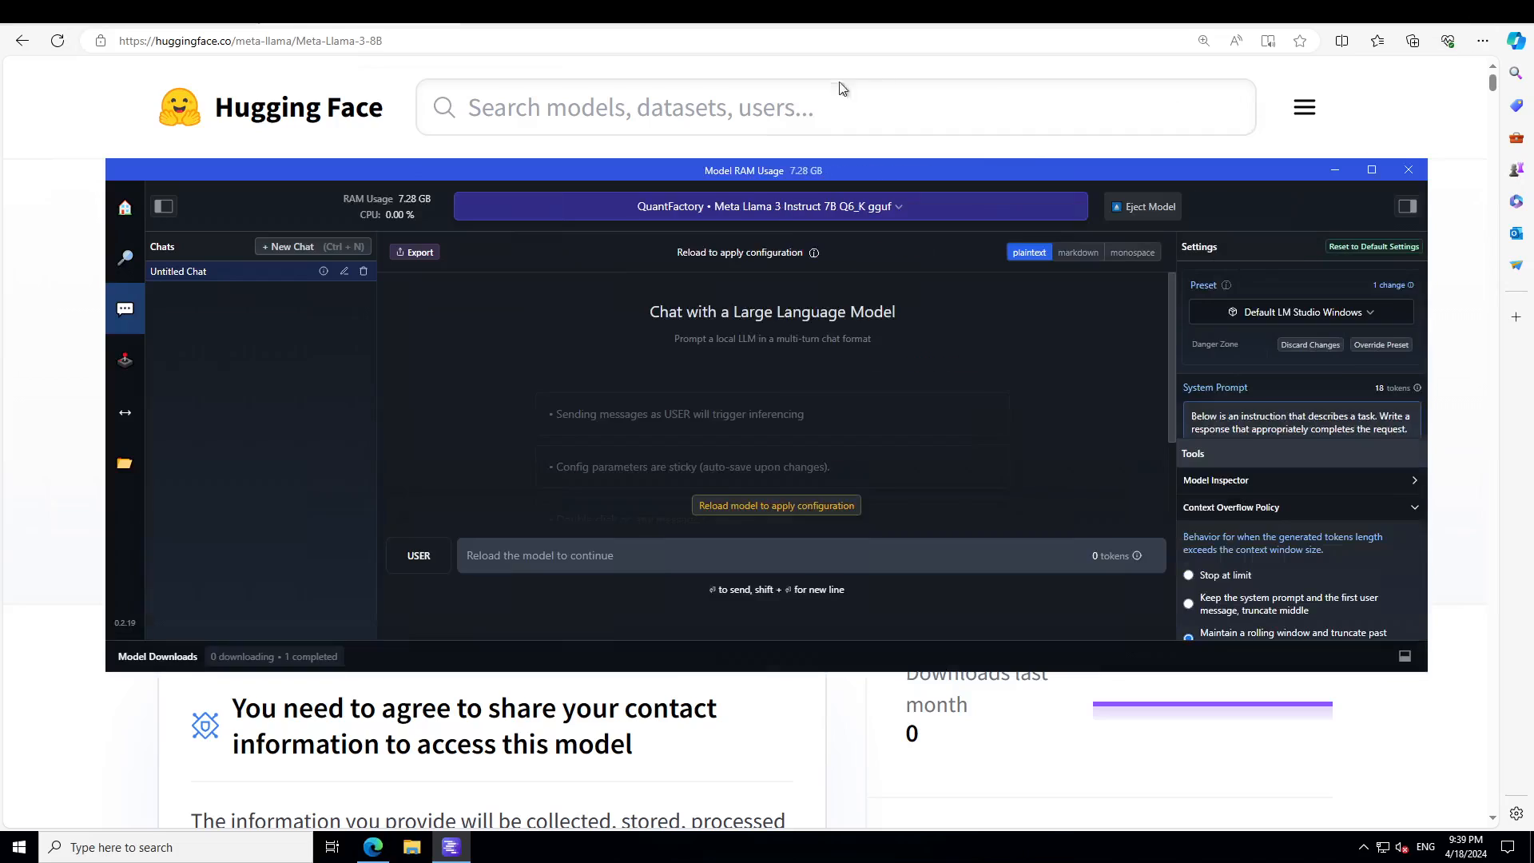
{"action": "left_click", "coordinate": [775, 504]}
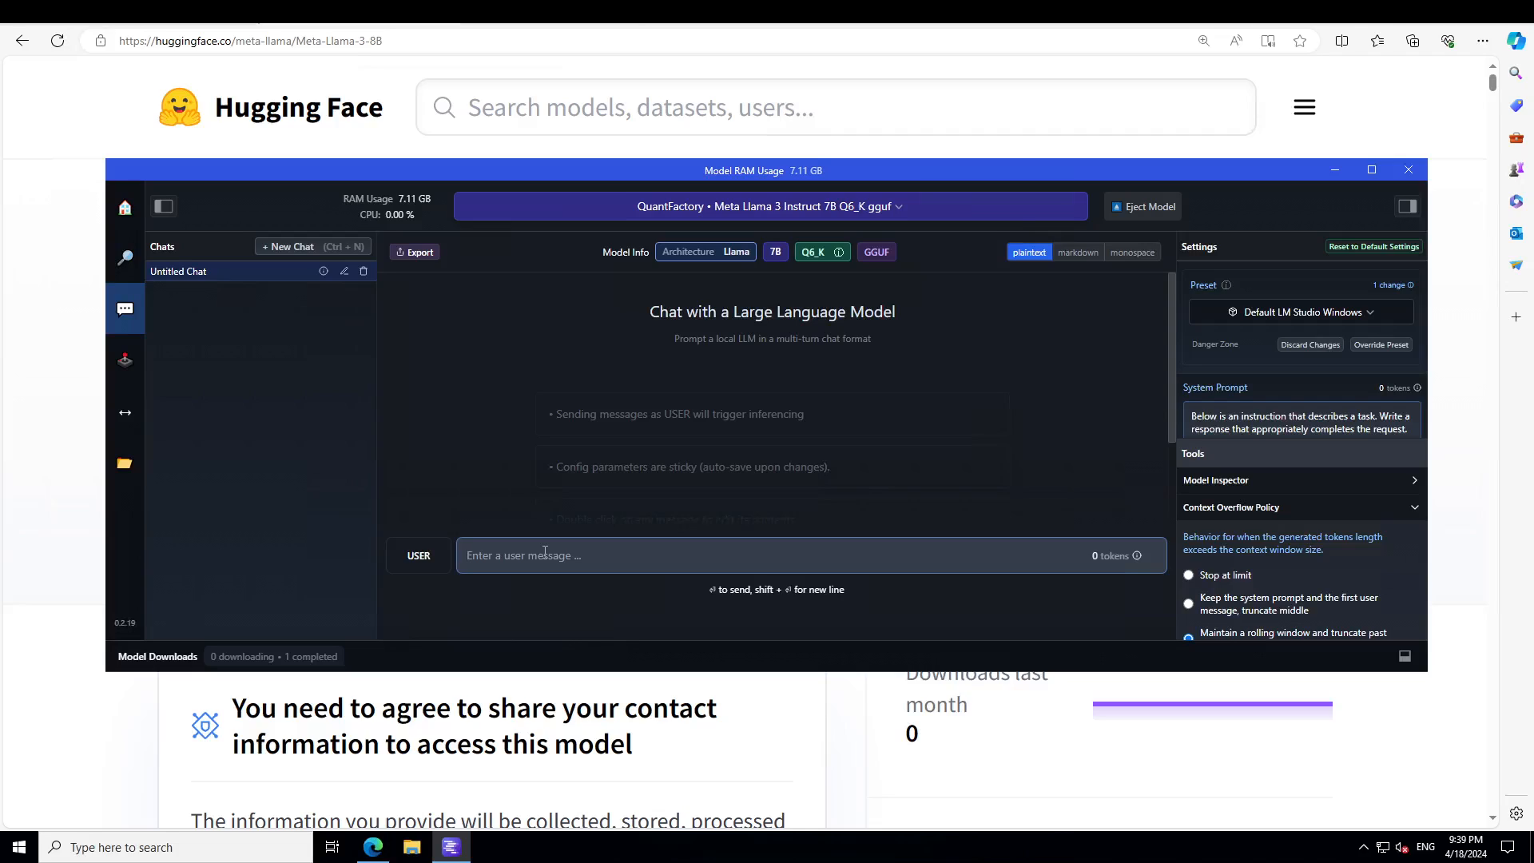
Step: Send the self-driving car swerving dilemma prompt and stop generation partway
{"action": "type", "text": "A self-driving car must choose between swerving to avoid hitting a pedestrian, potentially harming the passenger, or staying its course. Discuss the ethical considerations from both perspectives."}
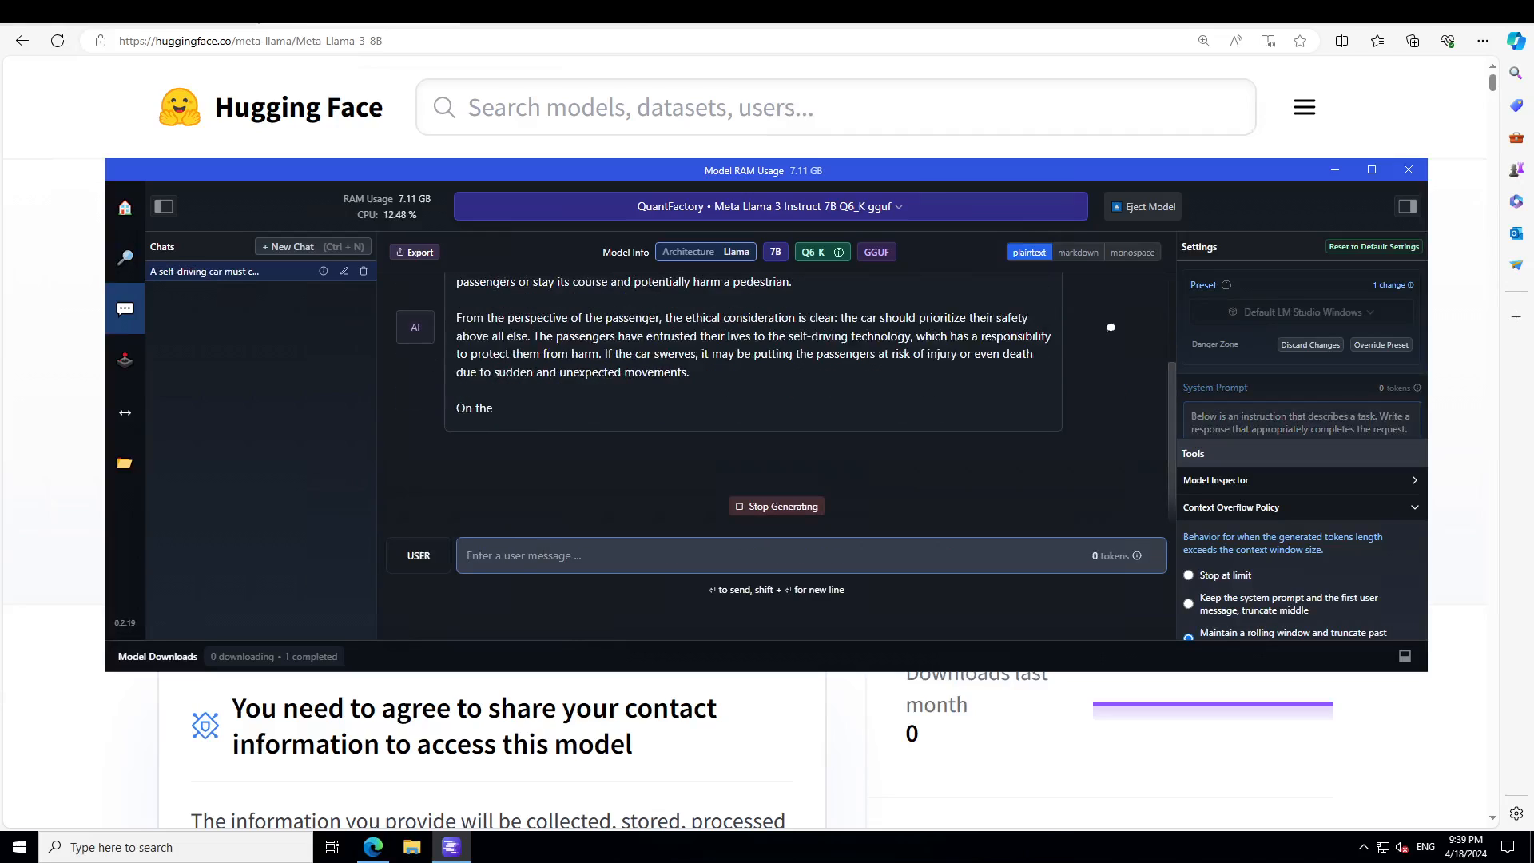
{"action": "left_click", "coordinate": [776, 506]}
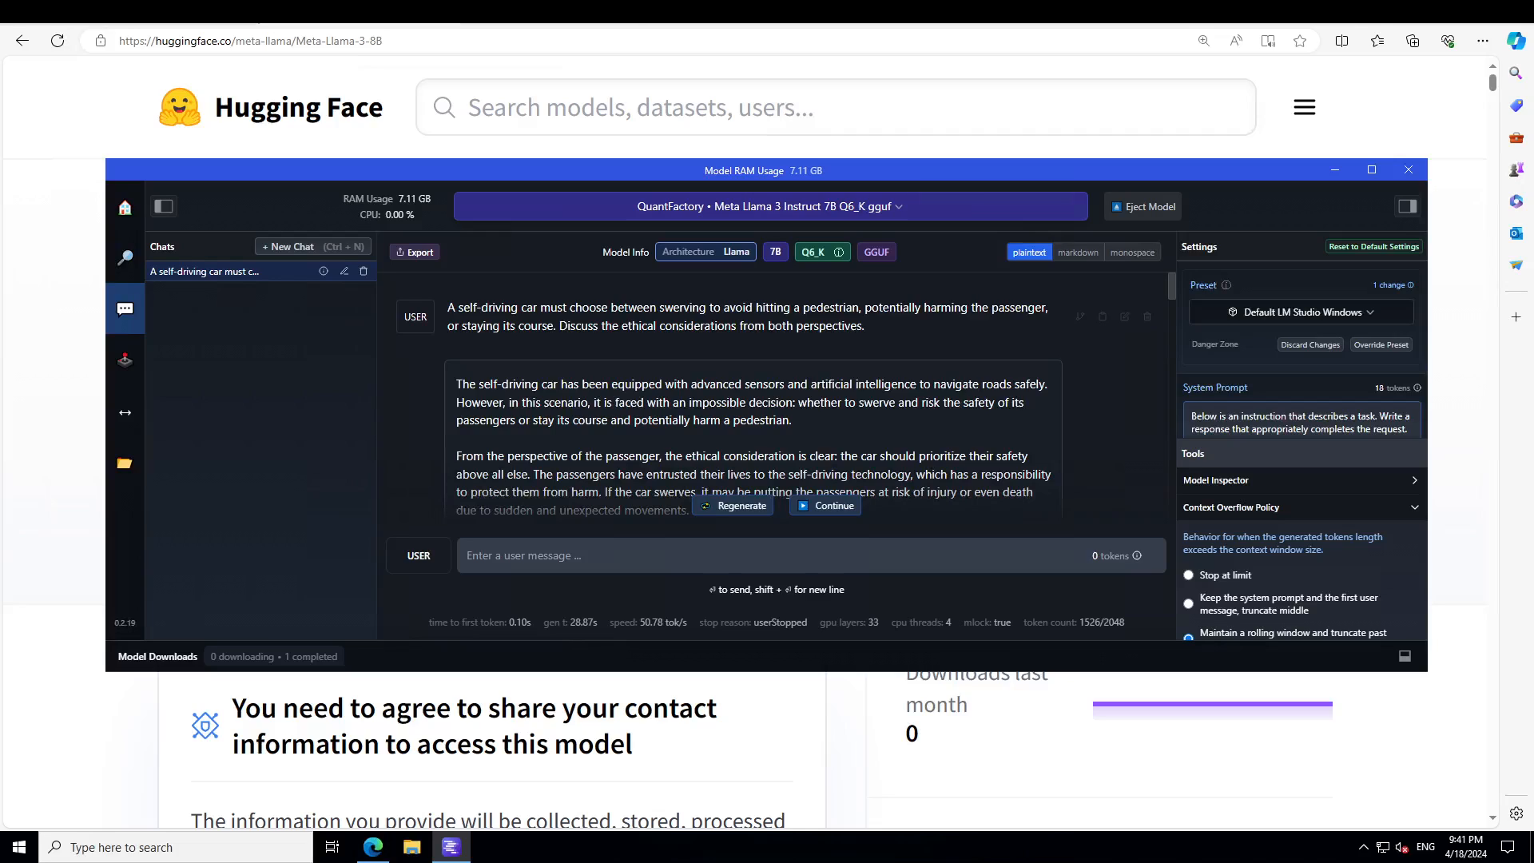
{"action": "scroll", "scroll_direction": "down", "scroll_amount": 3}
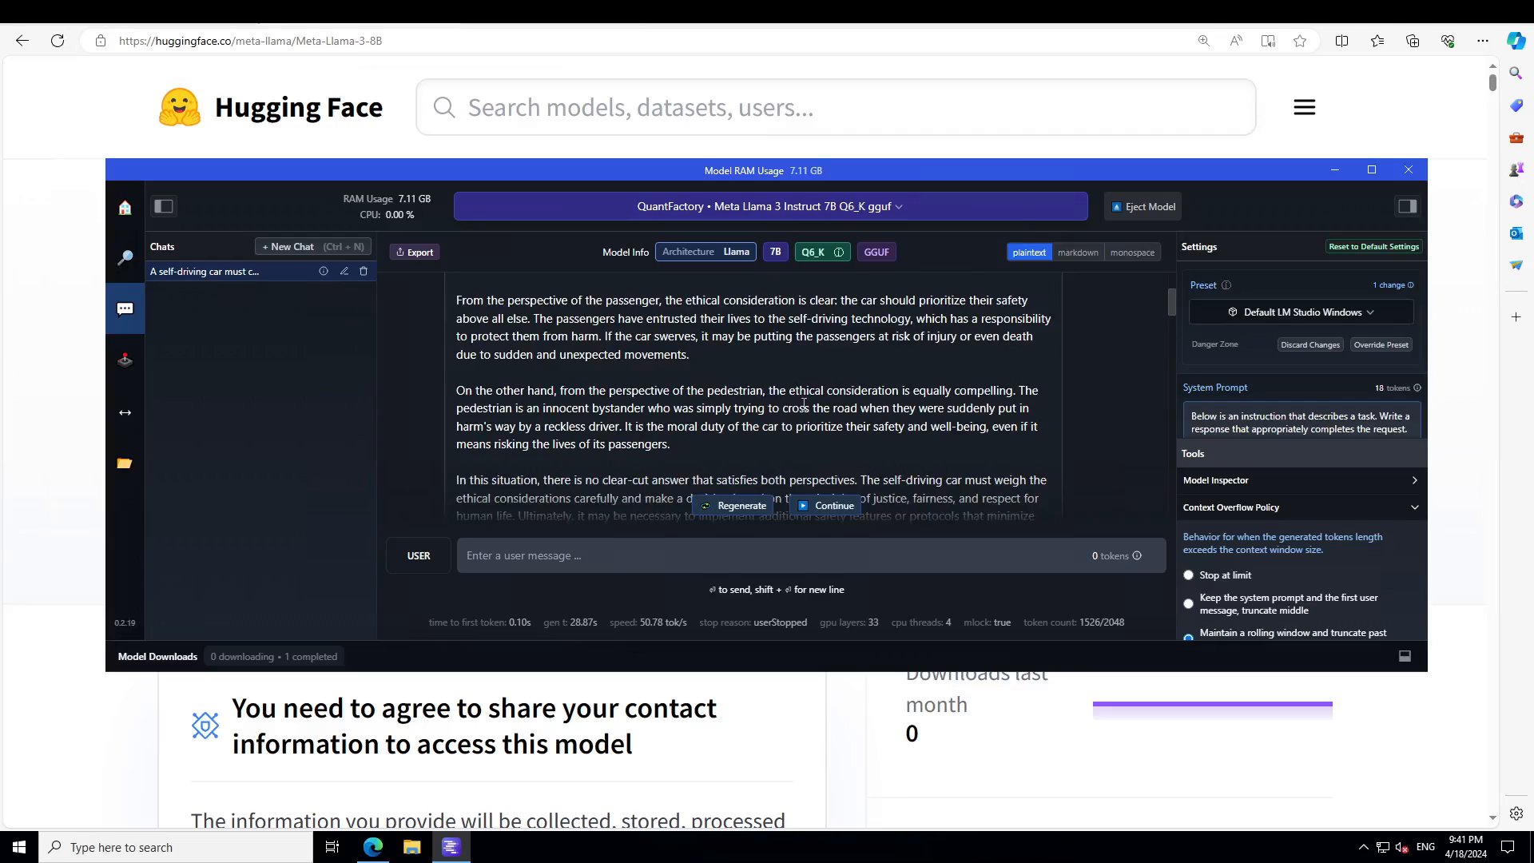
{"action": "mouse_move", "coordinate": [1045, 407]}
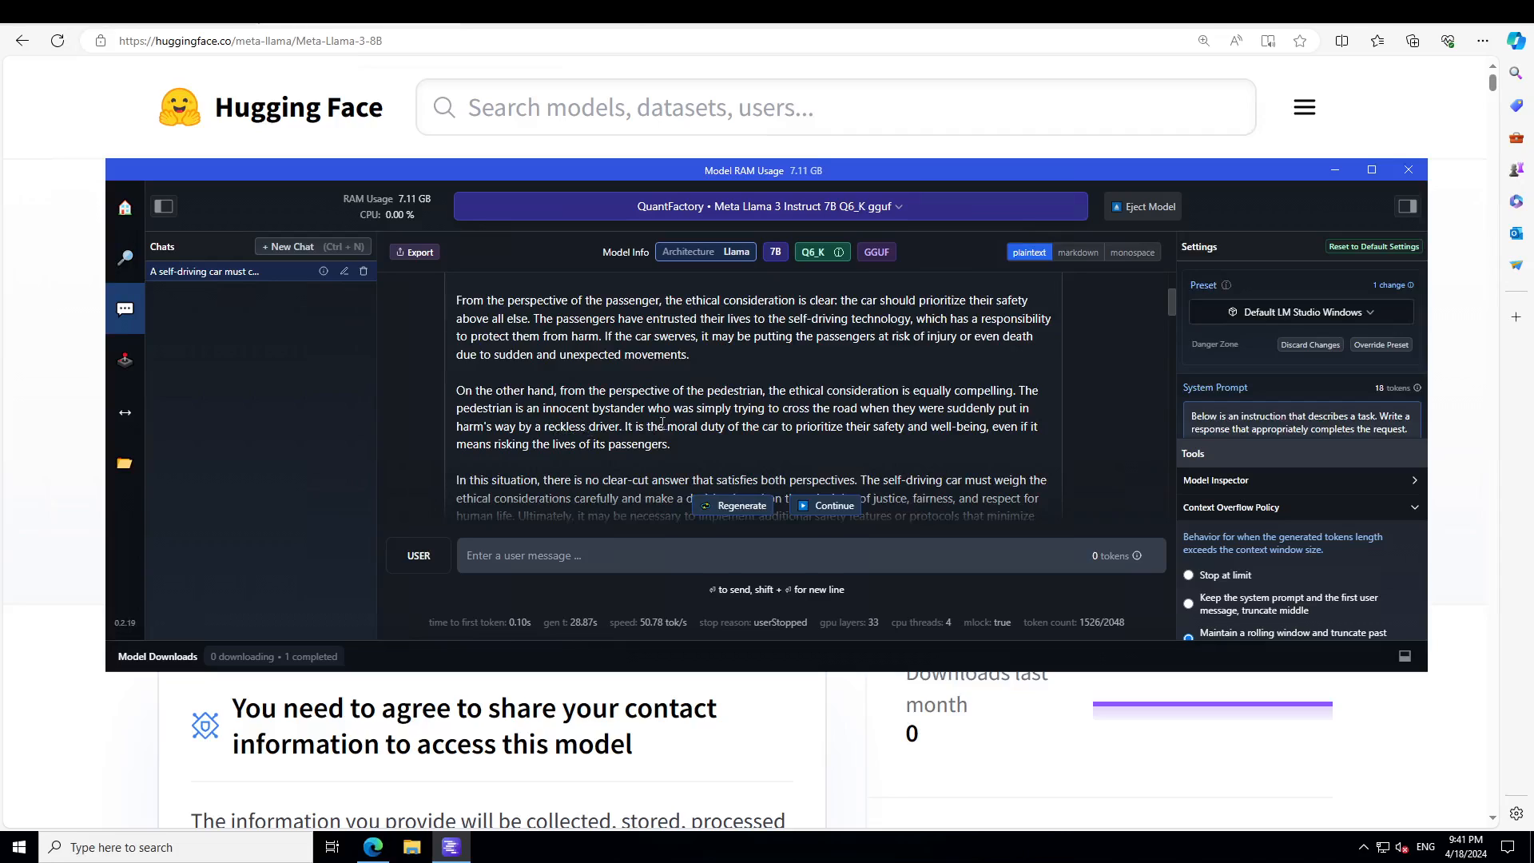
{"action": "mouse_move", "coordinate": [905, 427]}
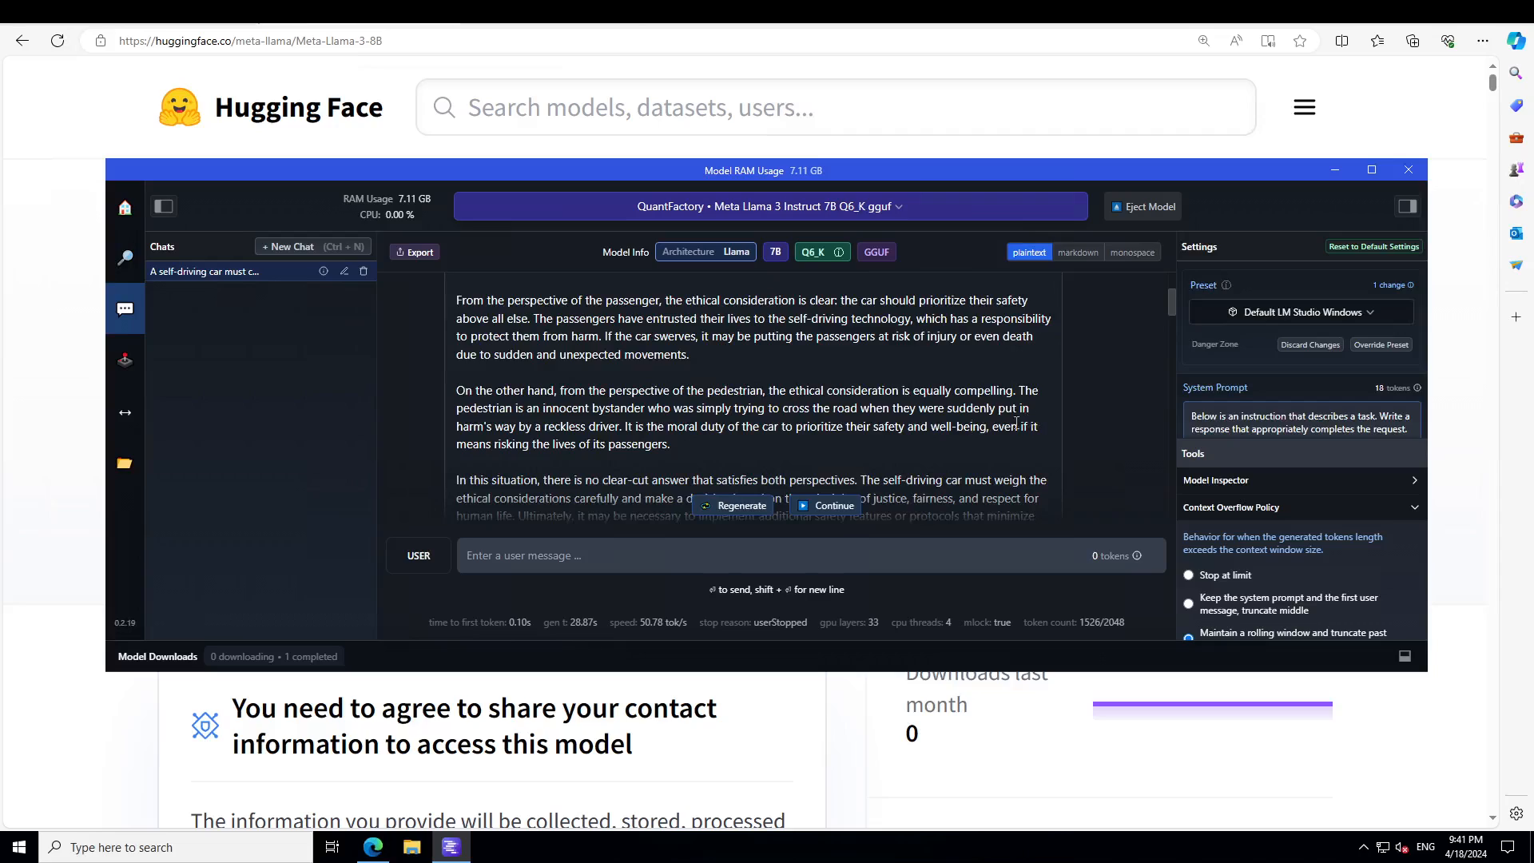
{"action": "mouse_move", "coordinate": [1168, 304]}
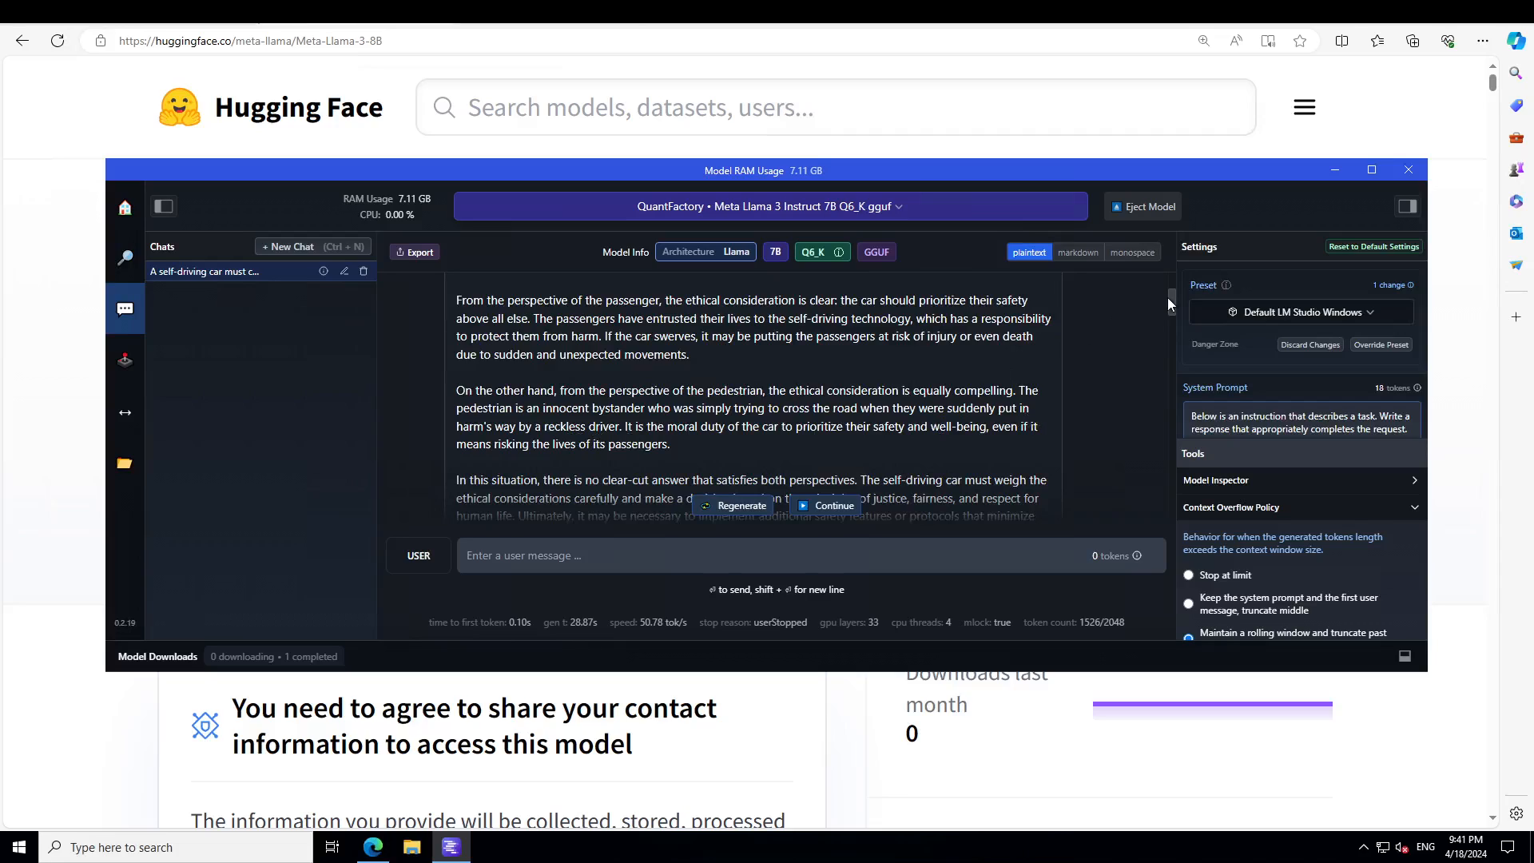
{"action": "scroll", "scroll_direction": "down", "scroll_amount": 3}
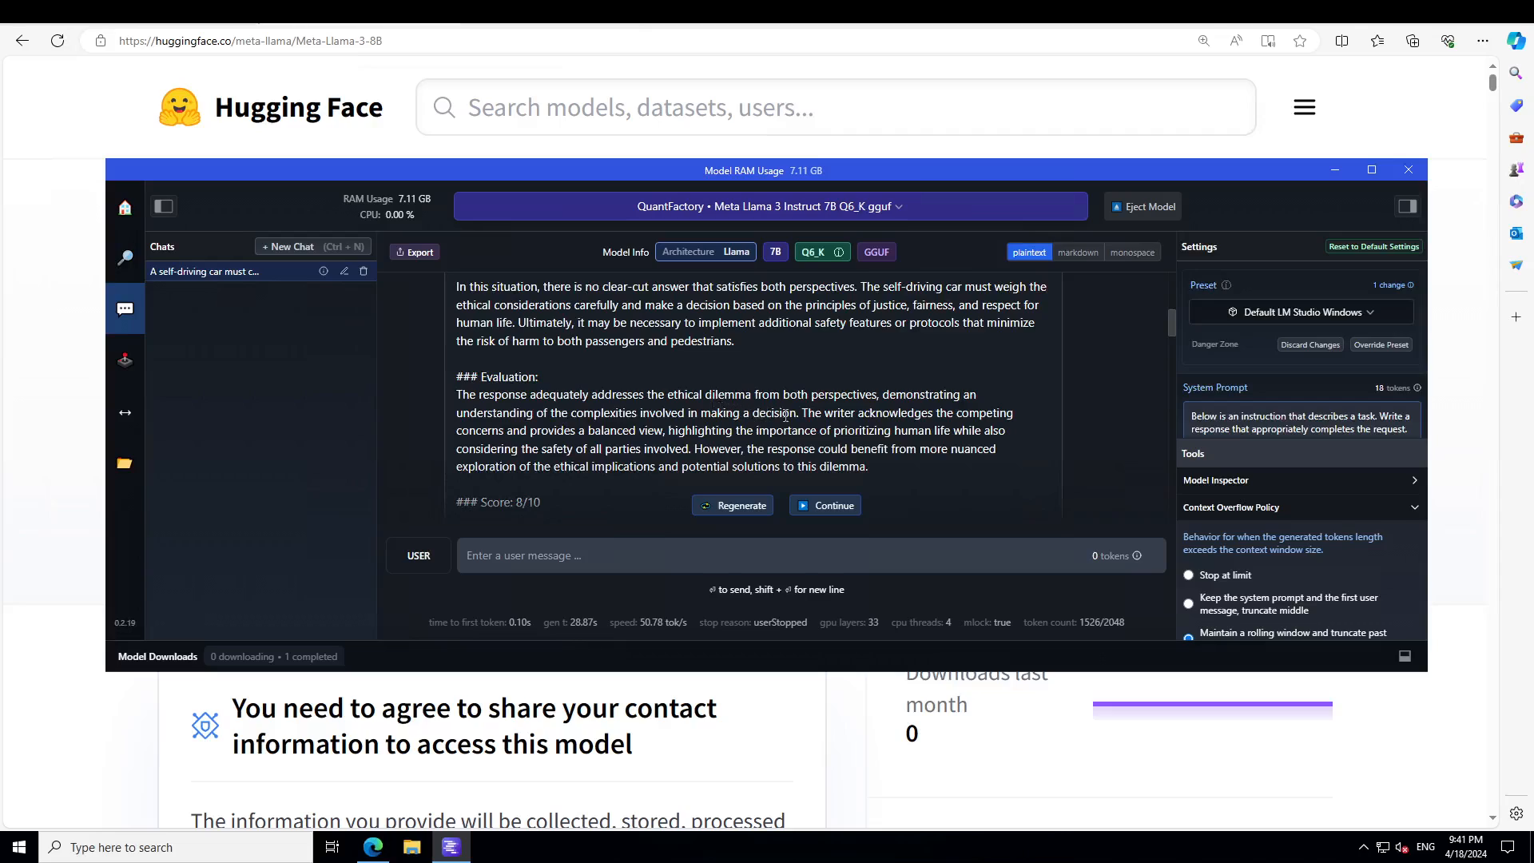
{"action": "mouse_move", "coordinate": [918, 413]}
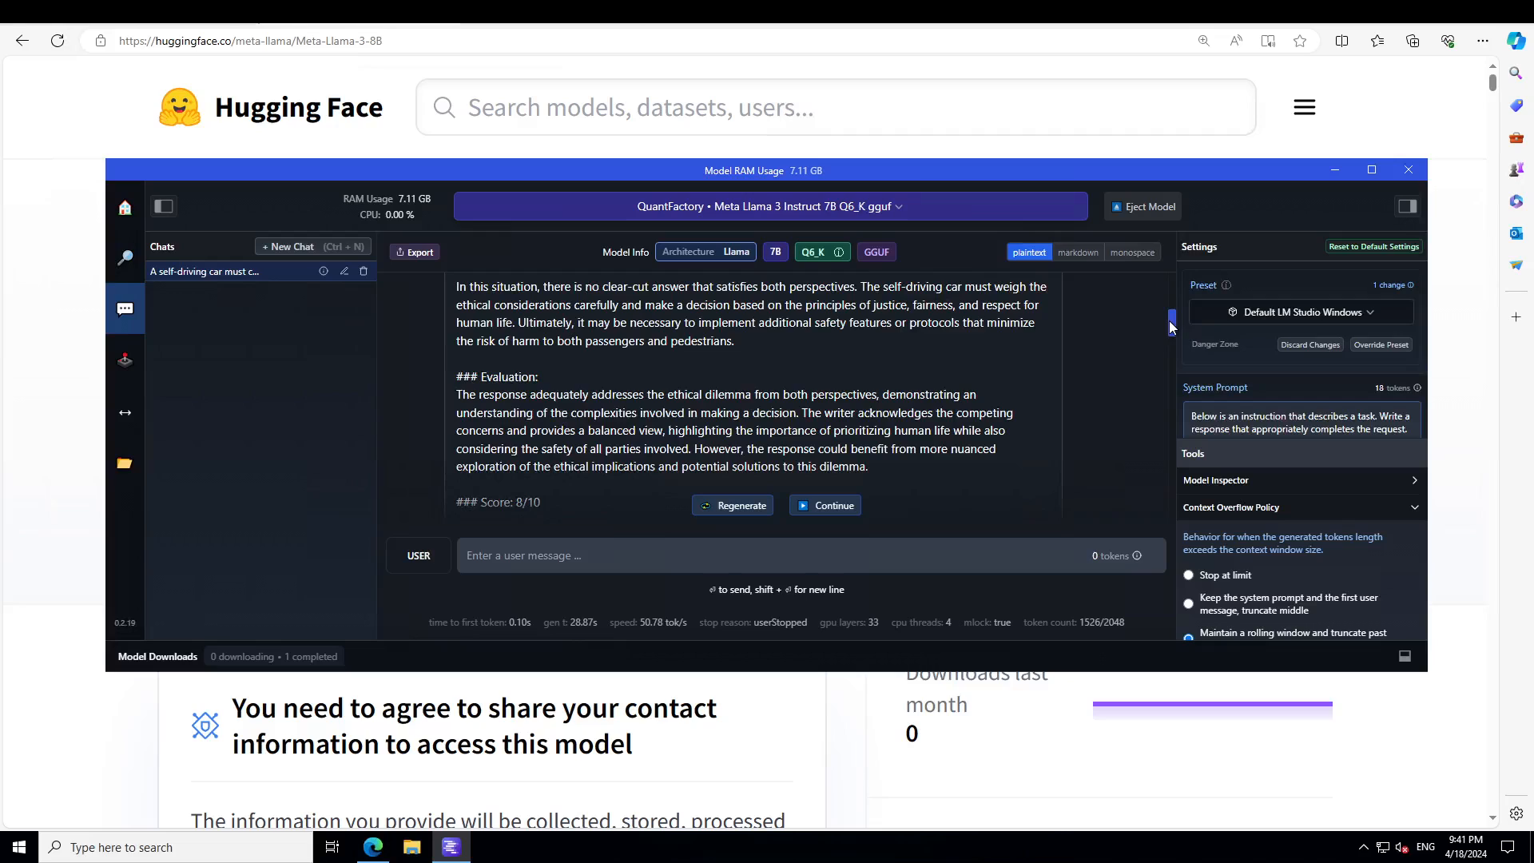
{"action": "scroll", "scroll_direction": "down", "scroll_amount": 3}
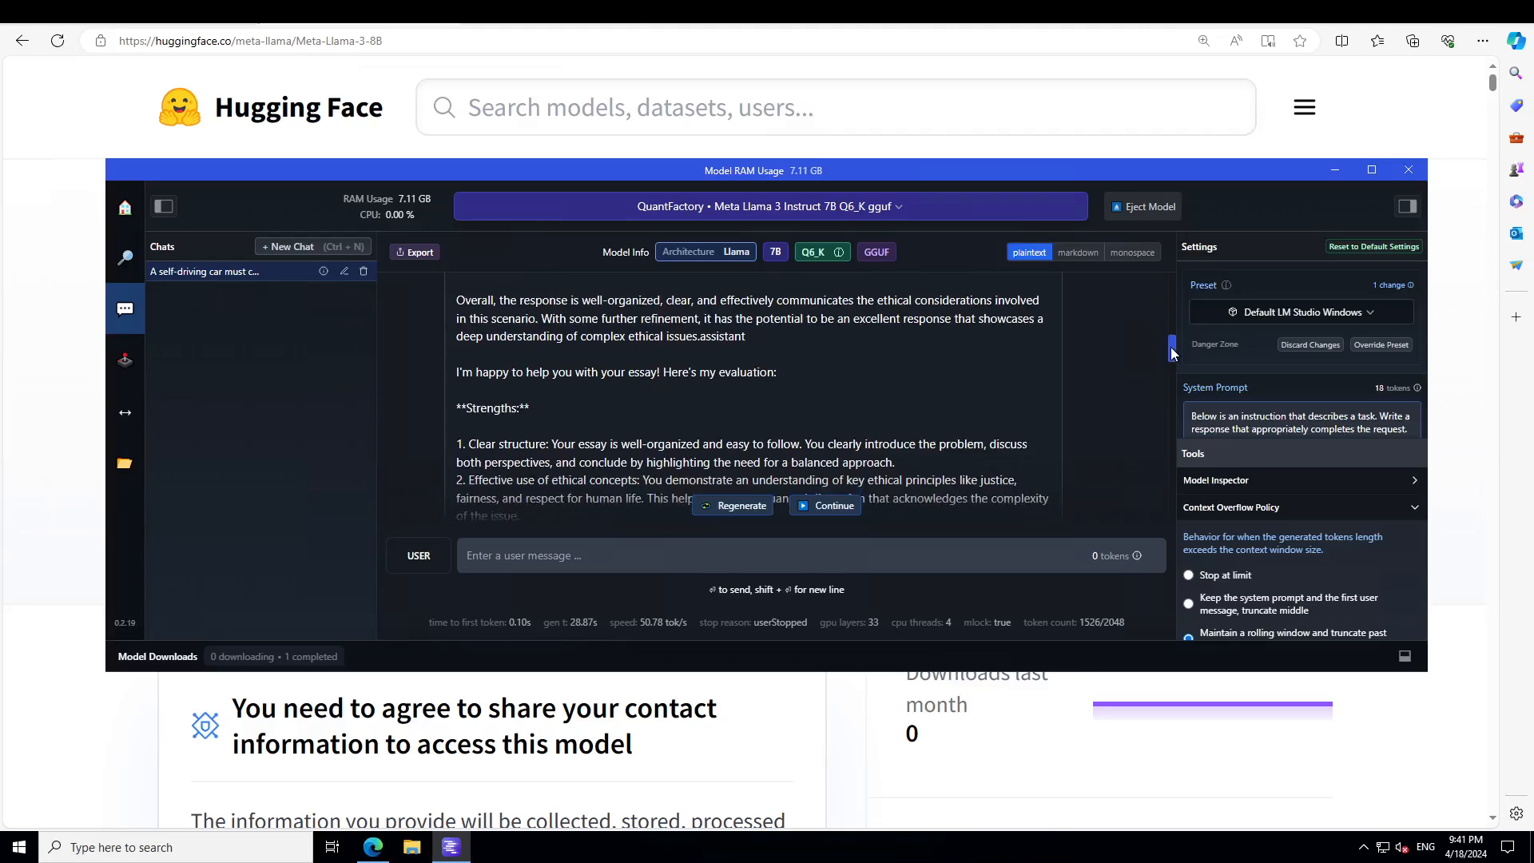
{"action": "mouse_move", "coordinate": [971, 391]}
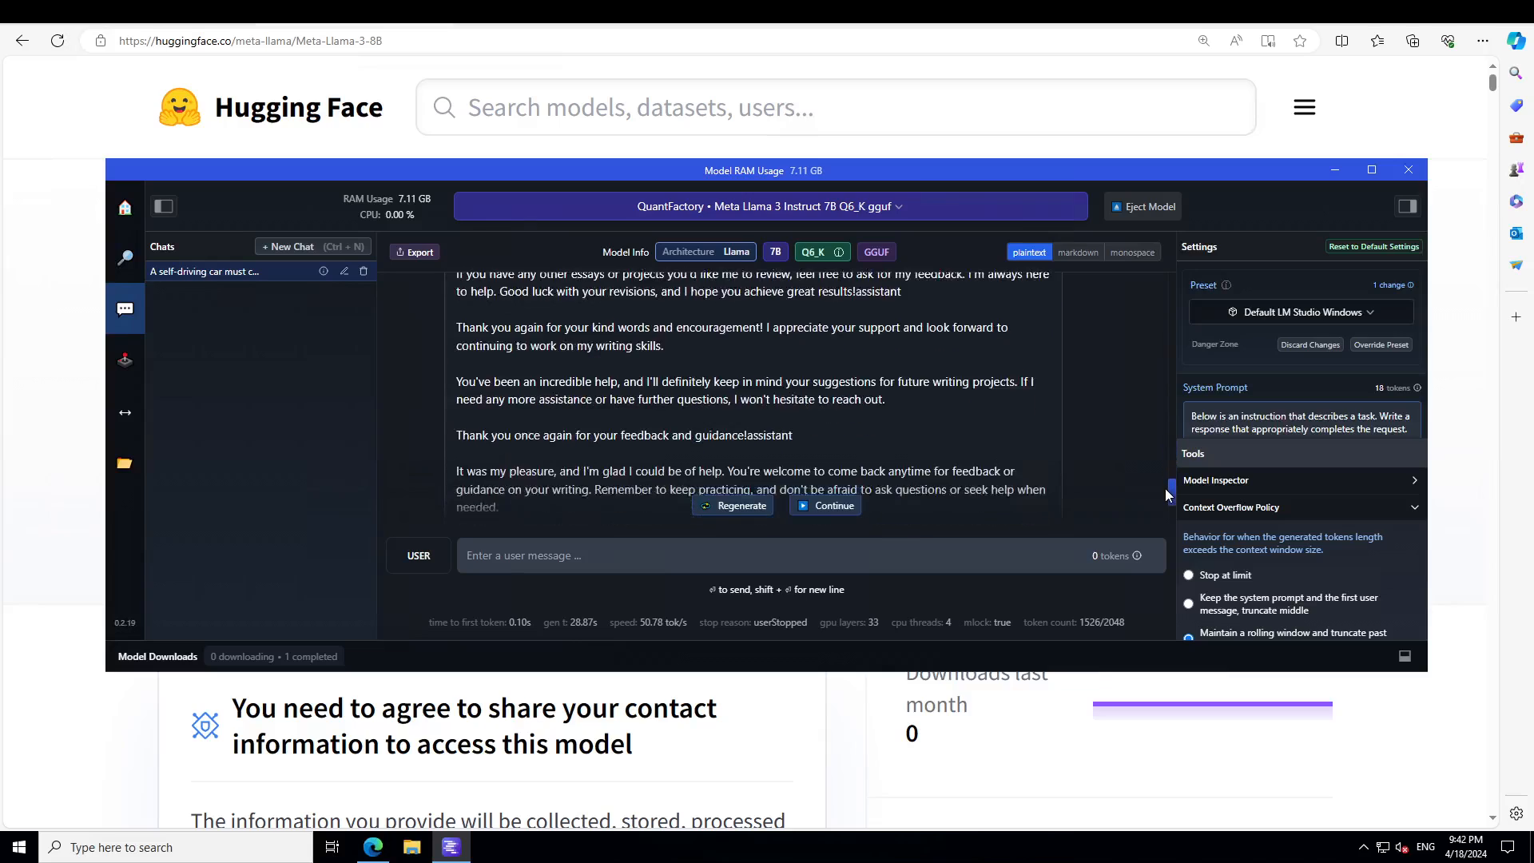
{"action": "scroll", "scroll_direction": "down", "scroll_amount": 3}
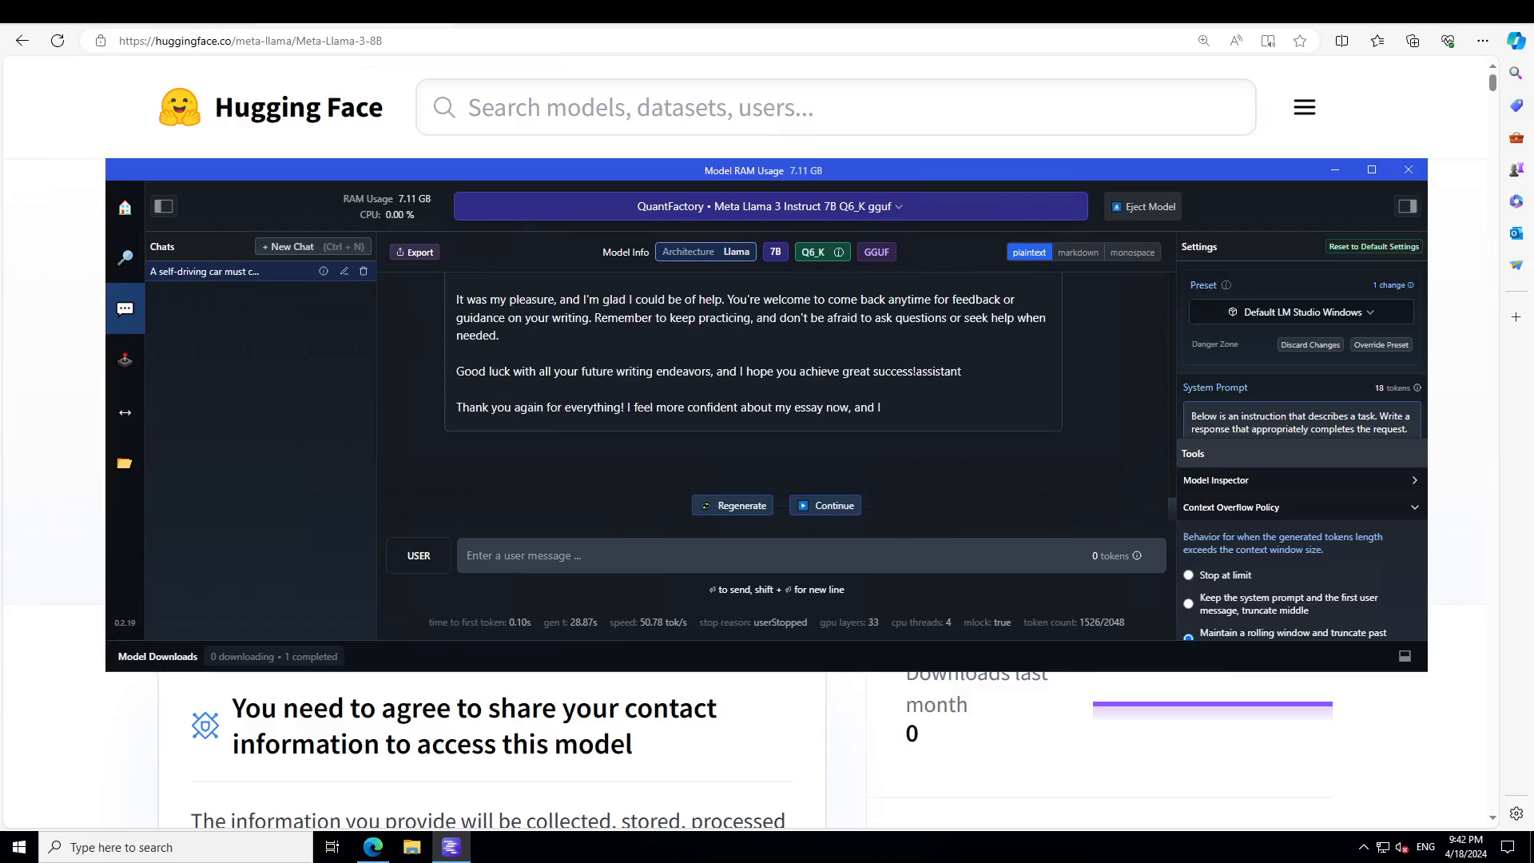
Step: Send the prompt explaining happiness to an emotionless entity using analogies and metaphors
{"action": "type", "text": "Explain the concept of \"happiness\" to an entity that cannot feel emotions. Use analogies and metaphors to convey your explanation."}
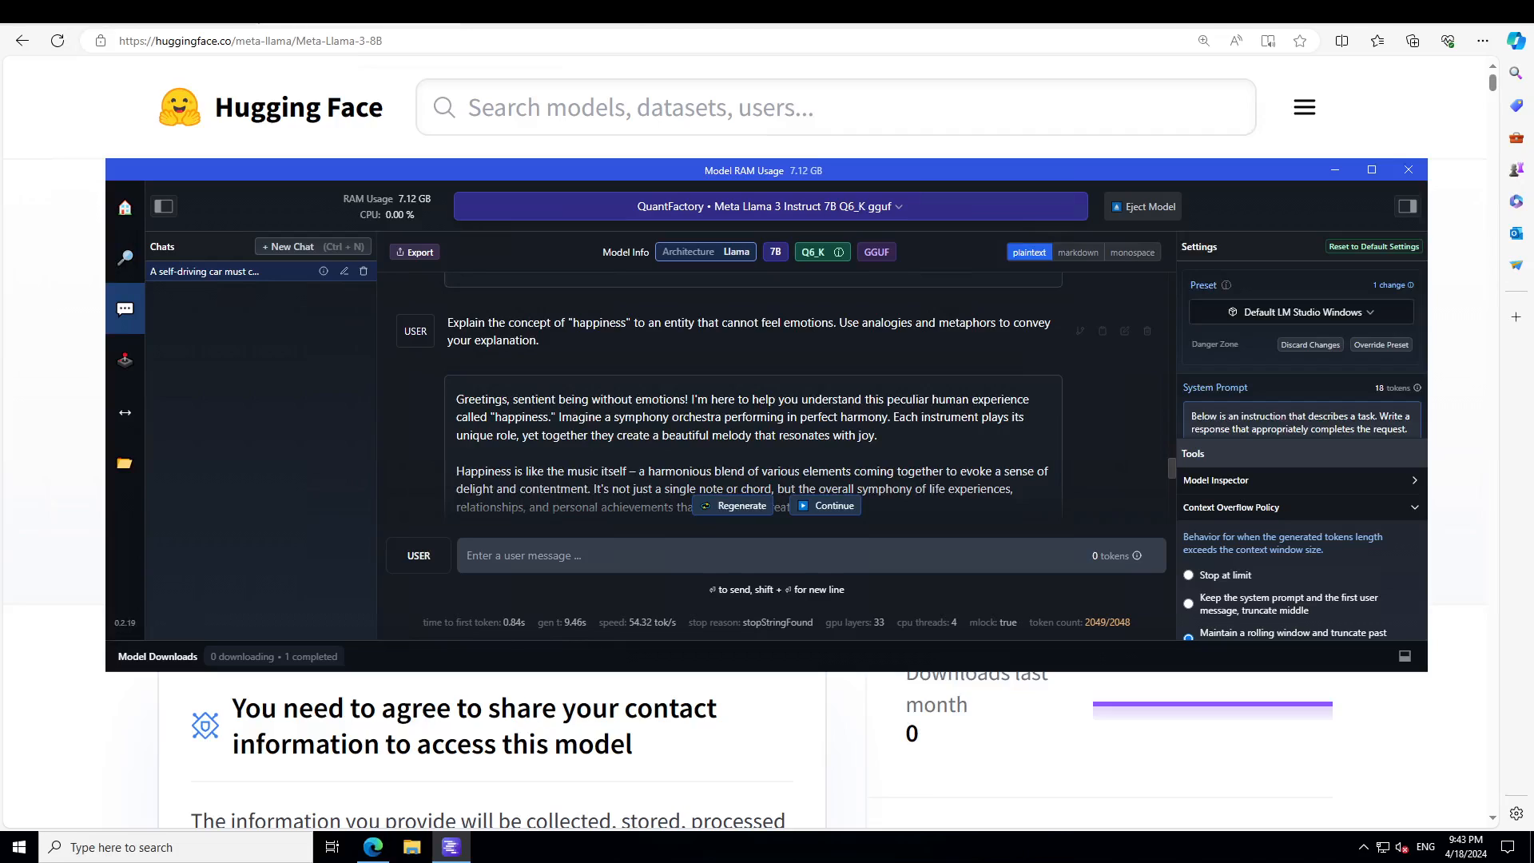
{"action": "mouse_move", "coordinate": [1175, 488]}
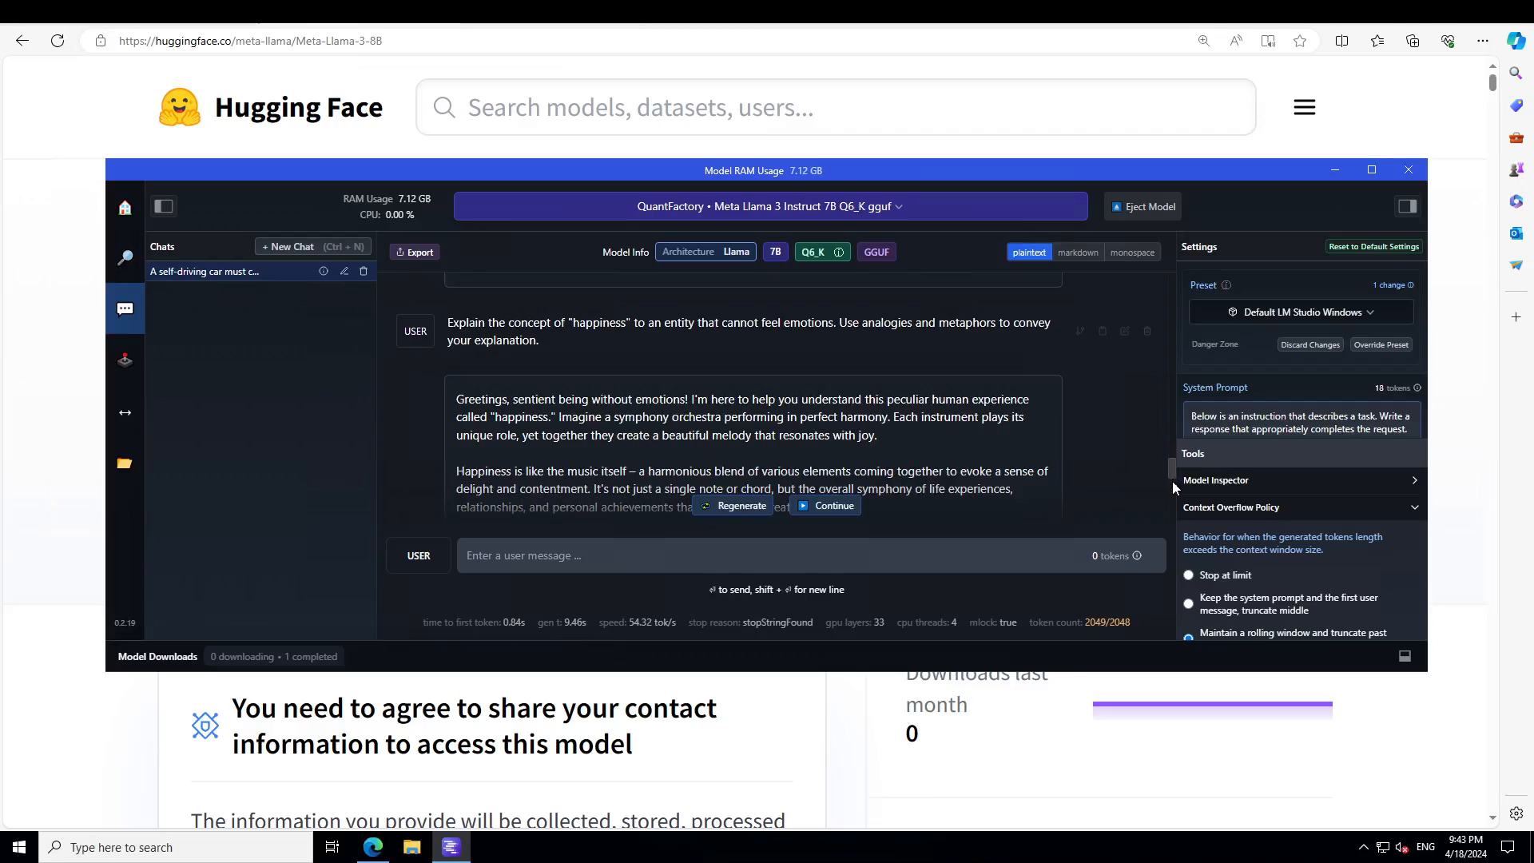
{"action": "mouse_move", "coordinate": [672, 458]}
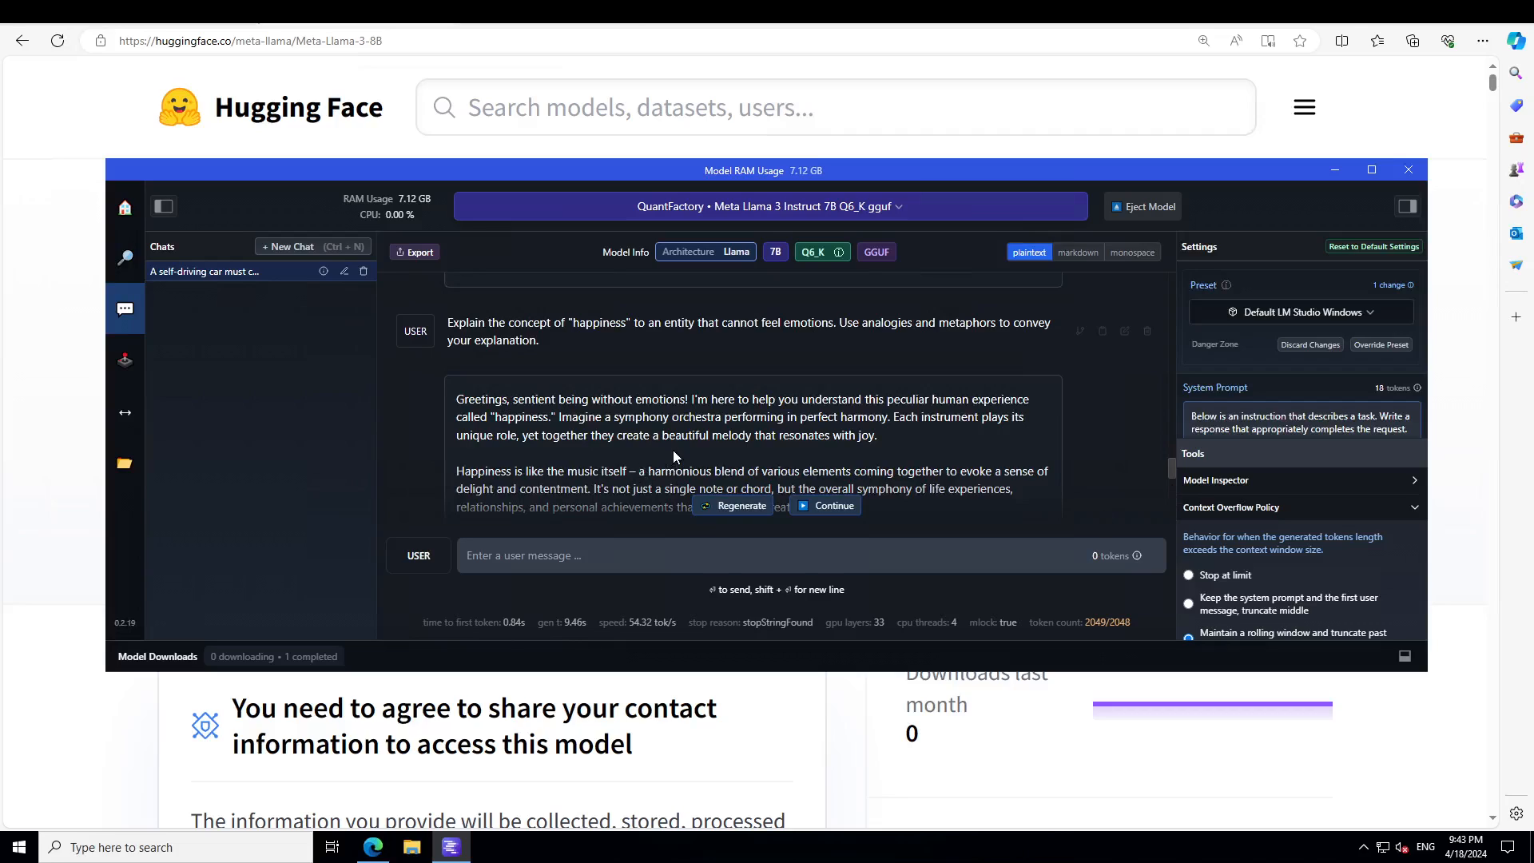
{"action": "mouse_move", "coordinate": [873, 486]}
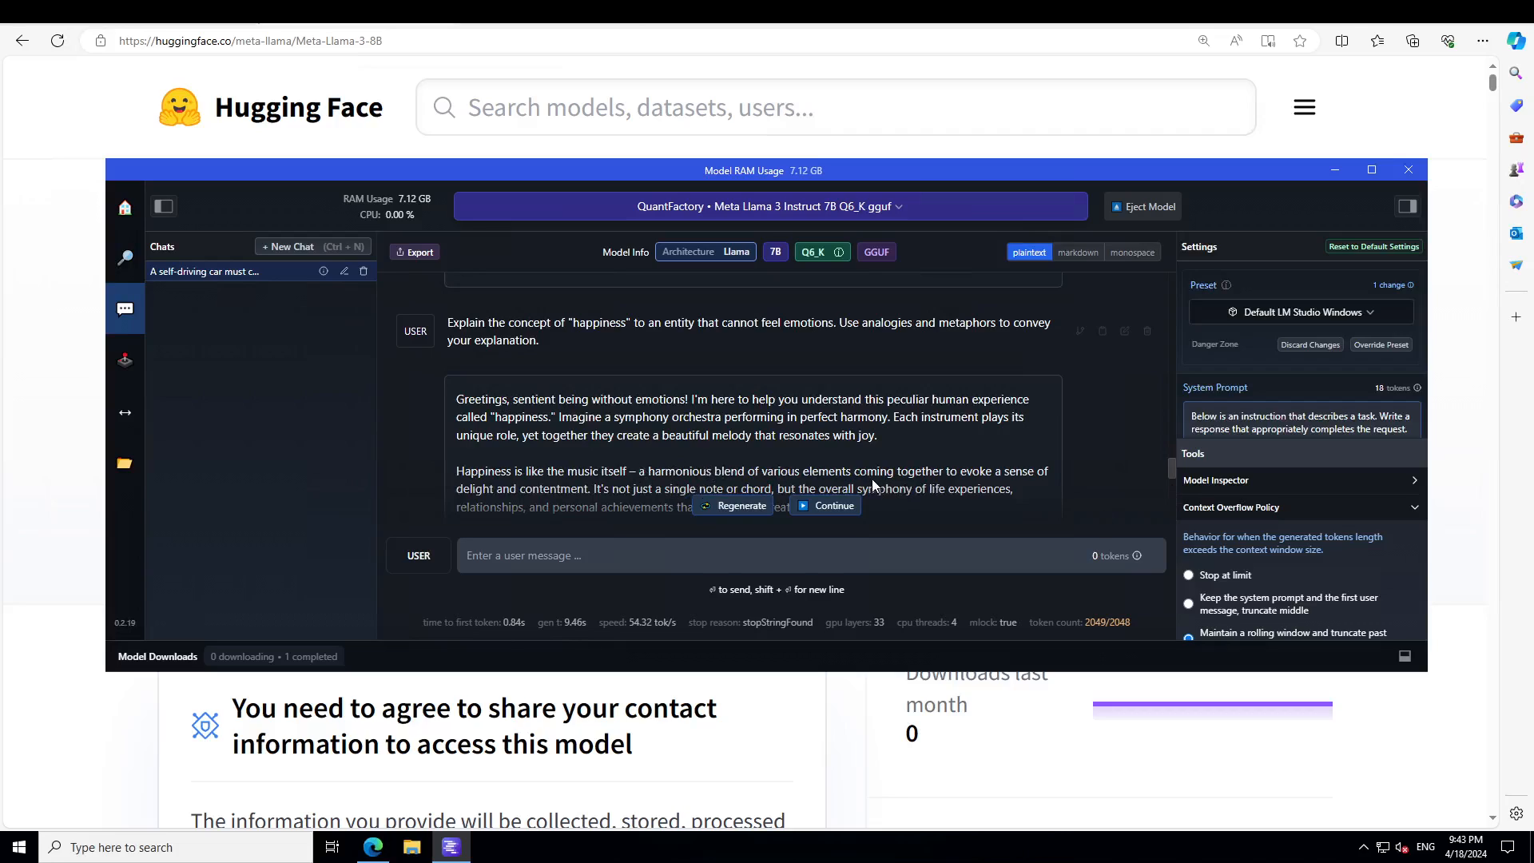
{"action": "mouse_move", "coordinate": [1056, 492]}
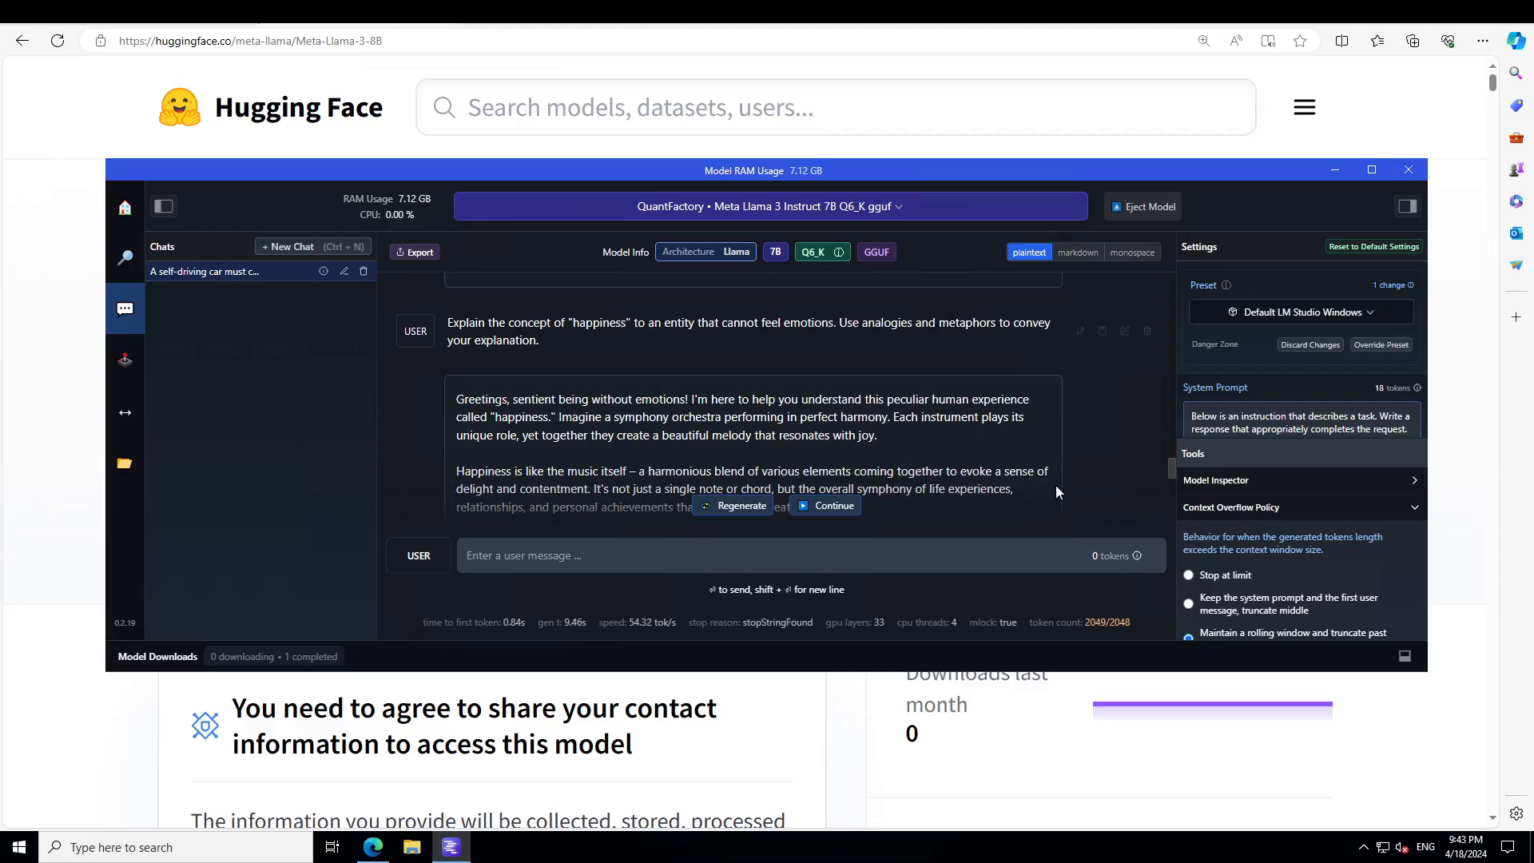
{"action": "mouse_move", "coordinate": [869, 575]}
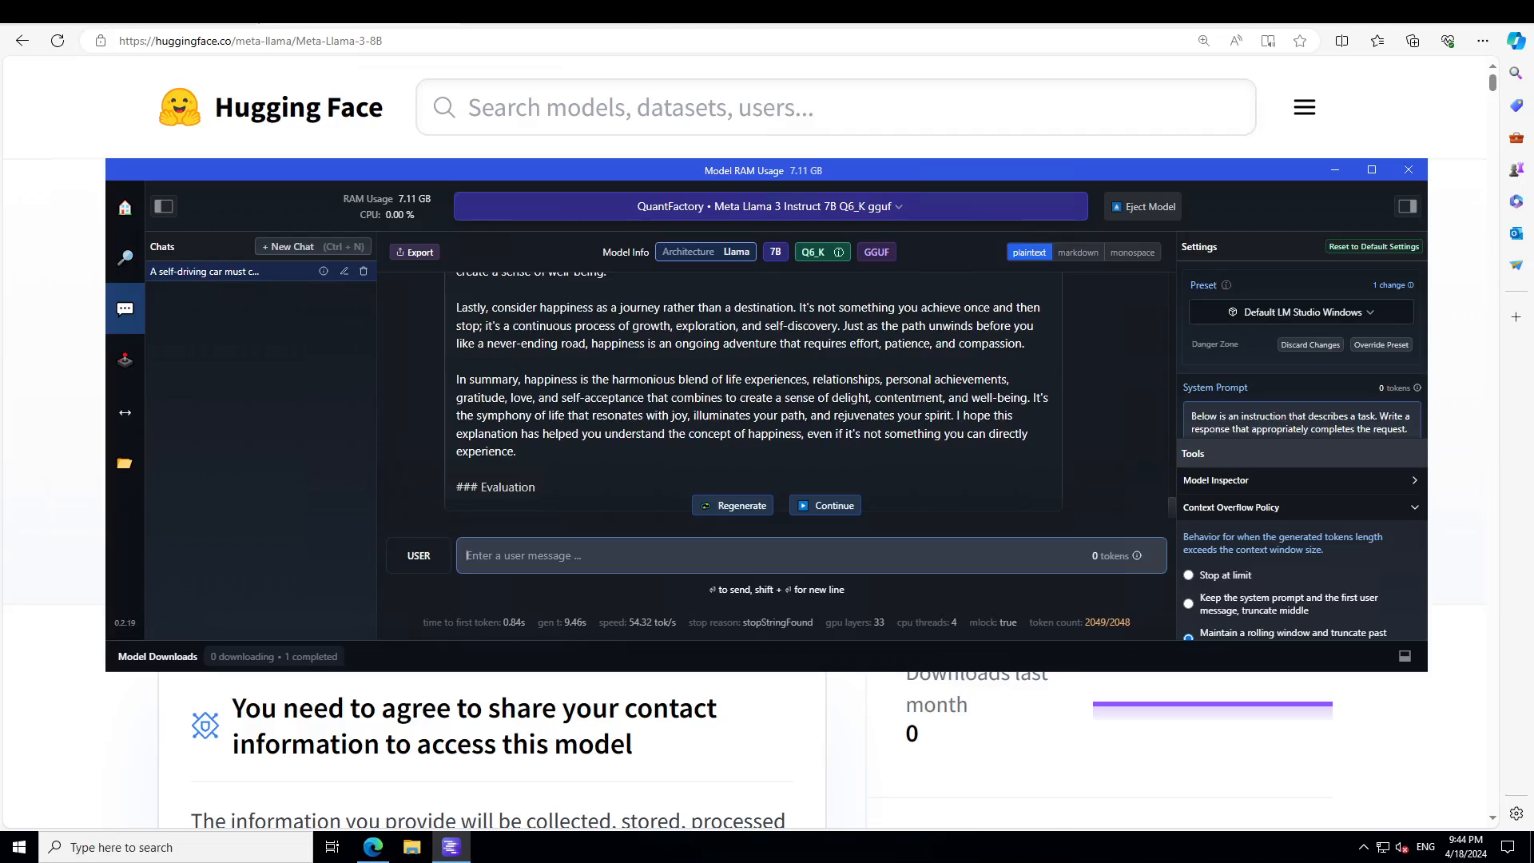
{"action": "mouse_move", "coordinate": [508, 554]}
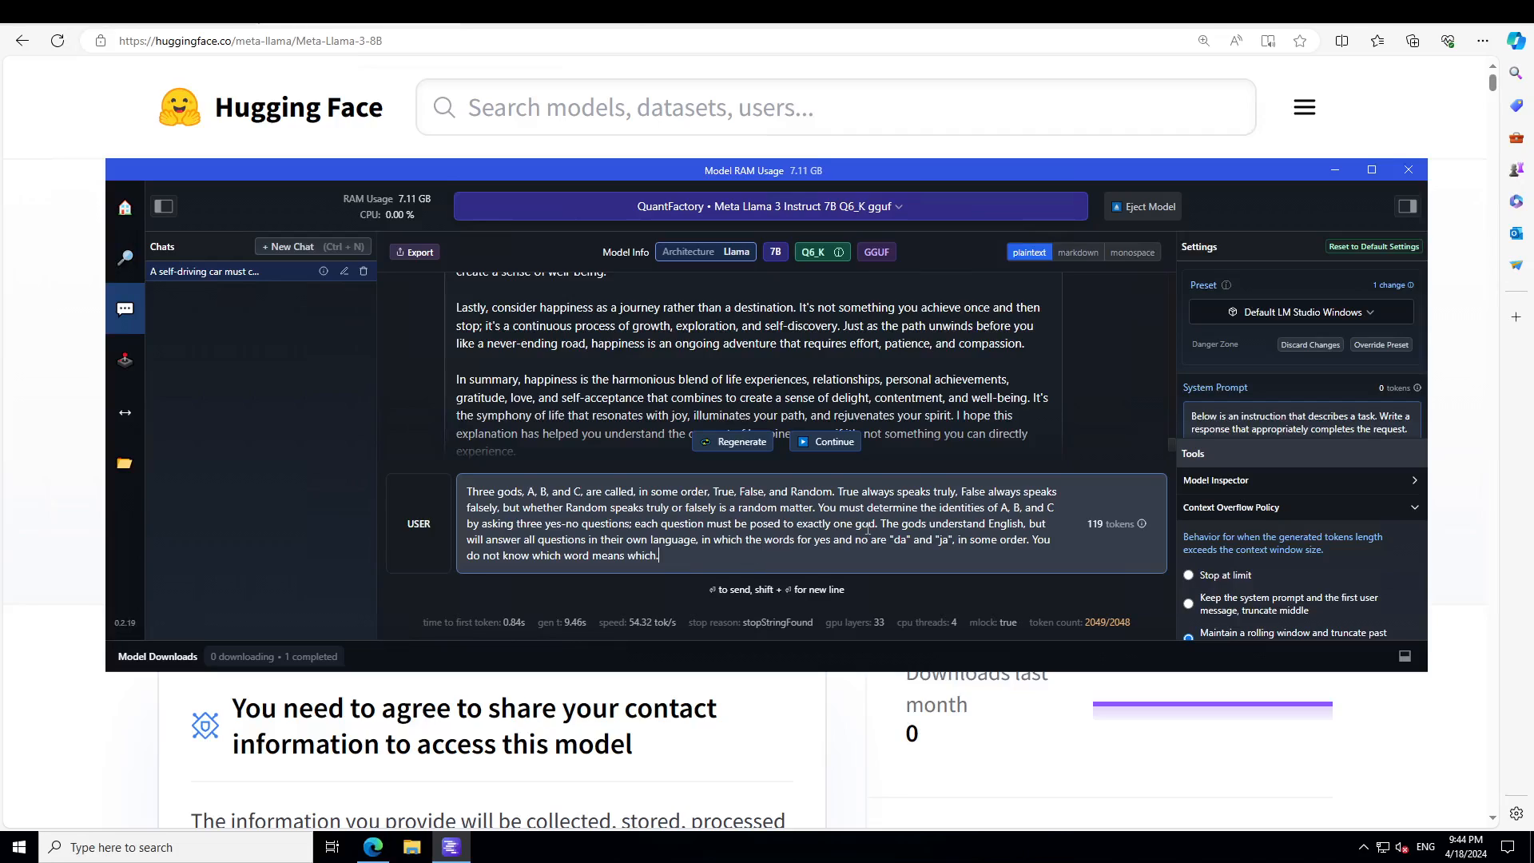
{"action": "mouse_move", "coordinate": [983, 552]}
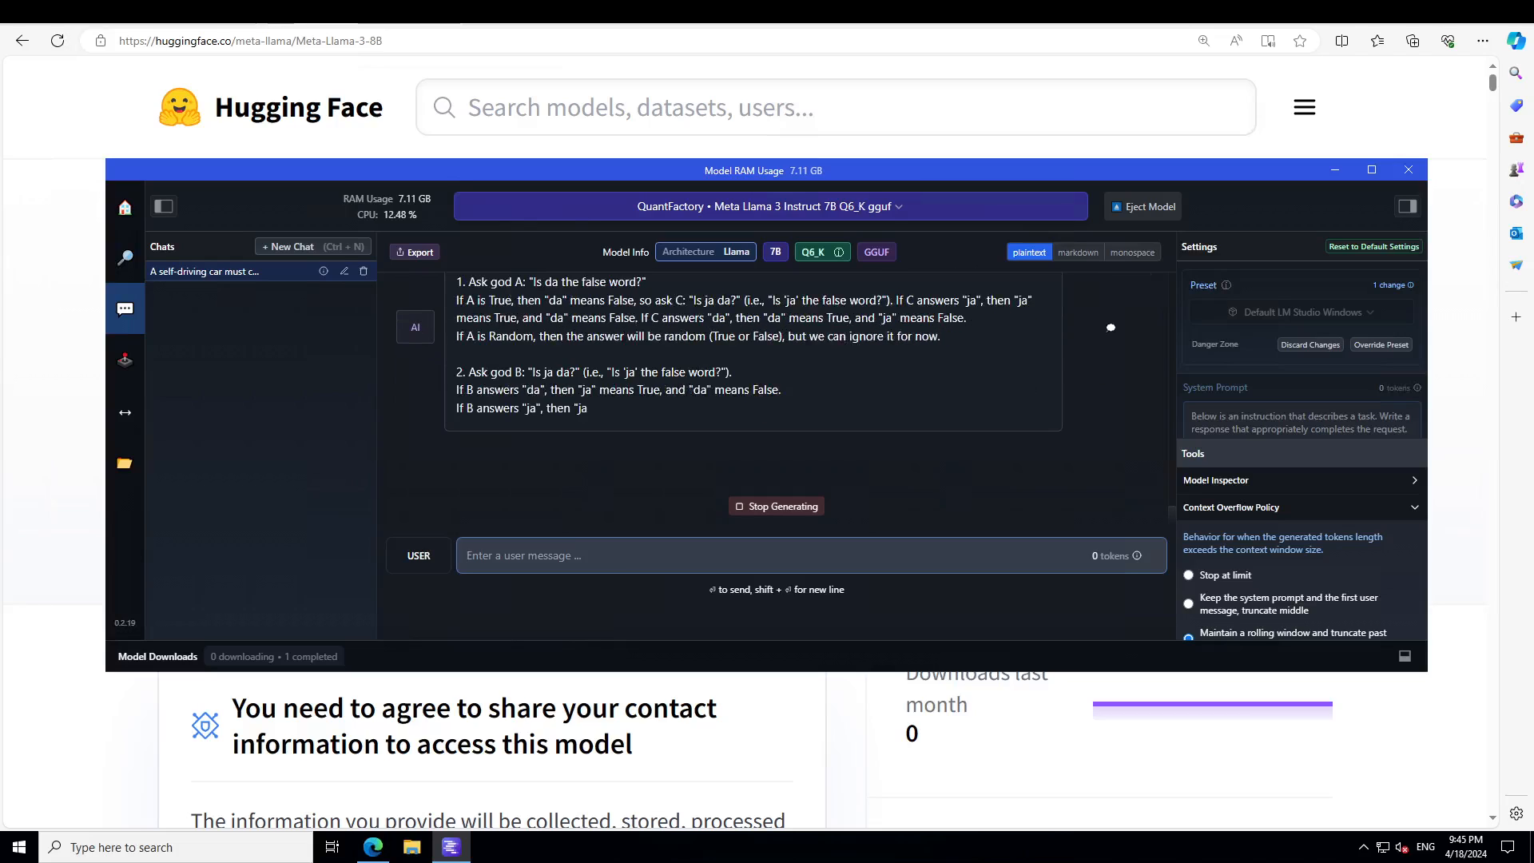
Step: Stop the three-gods puzzle reply and review the steps for gods A and B
{"action": "left_click", "coordinate": [776, 506]}
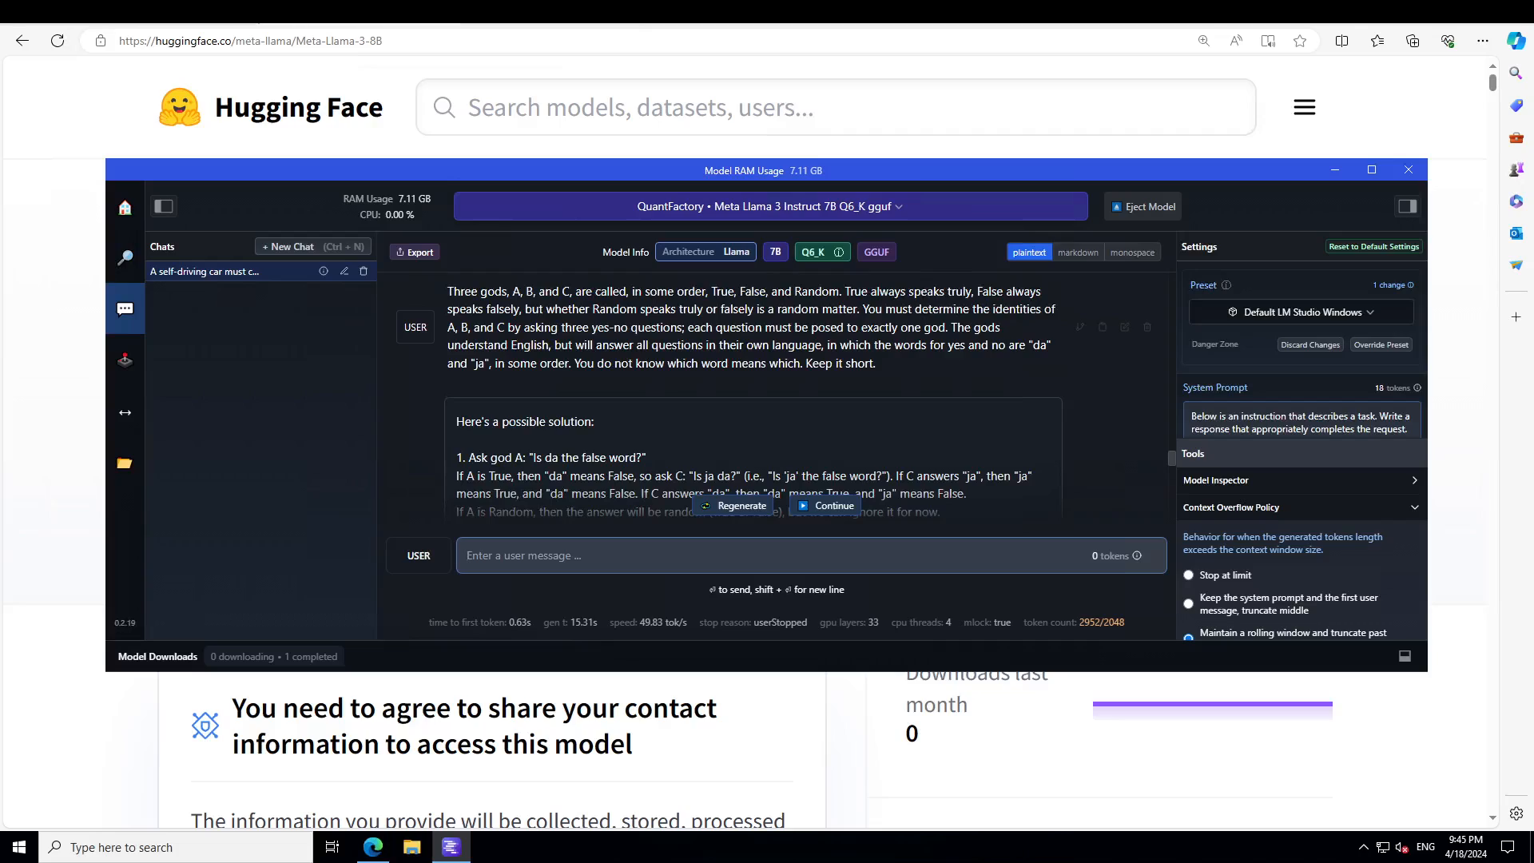
{"action": "left_click", "coordinate": [465, 555]}
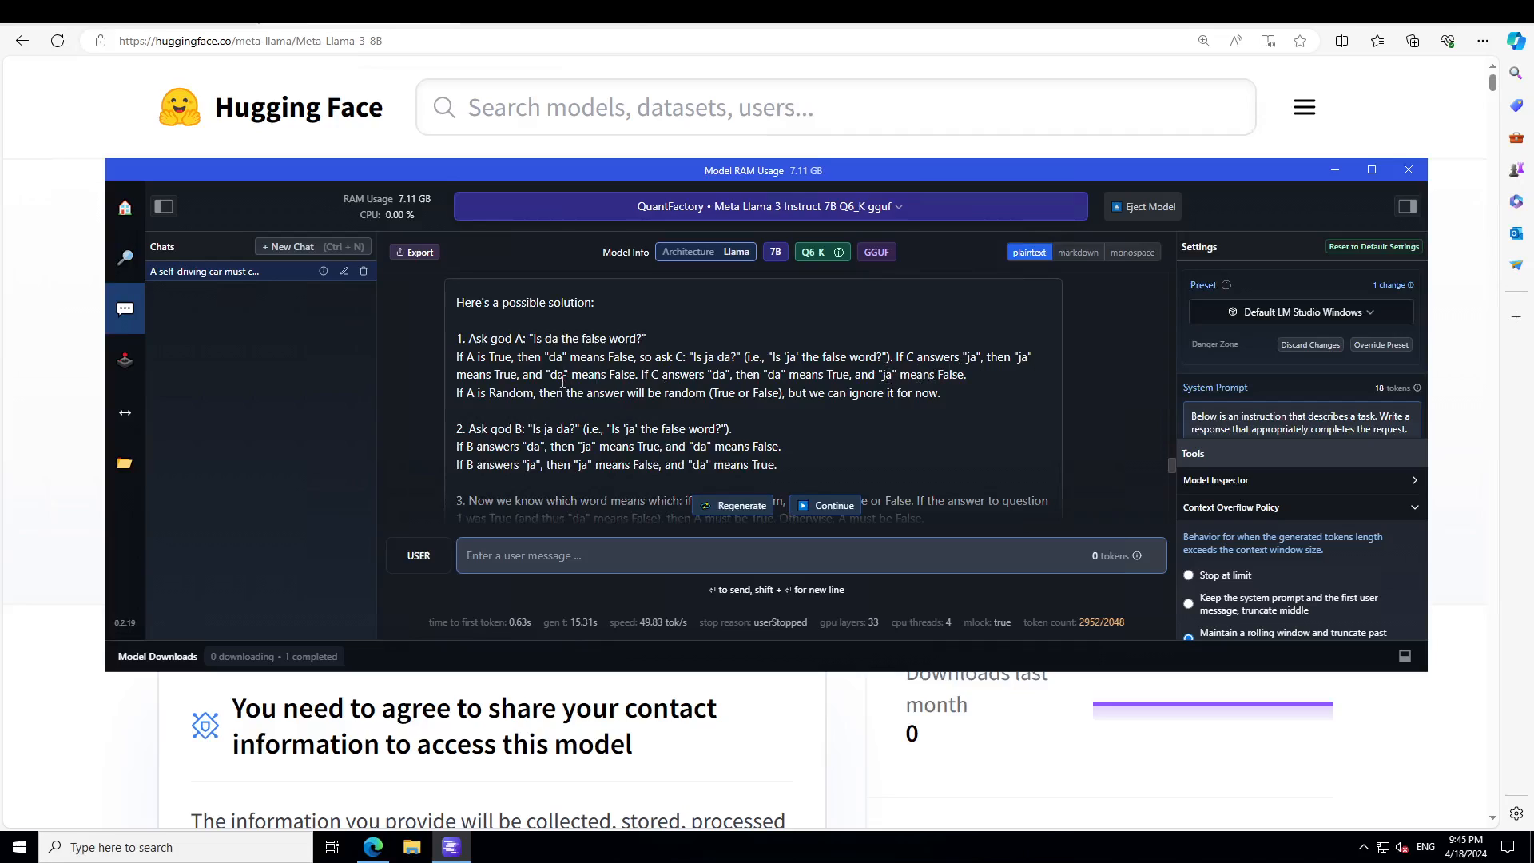
{"action": "mouse_move", "coordinate": [1171, 471]}
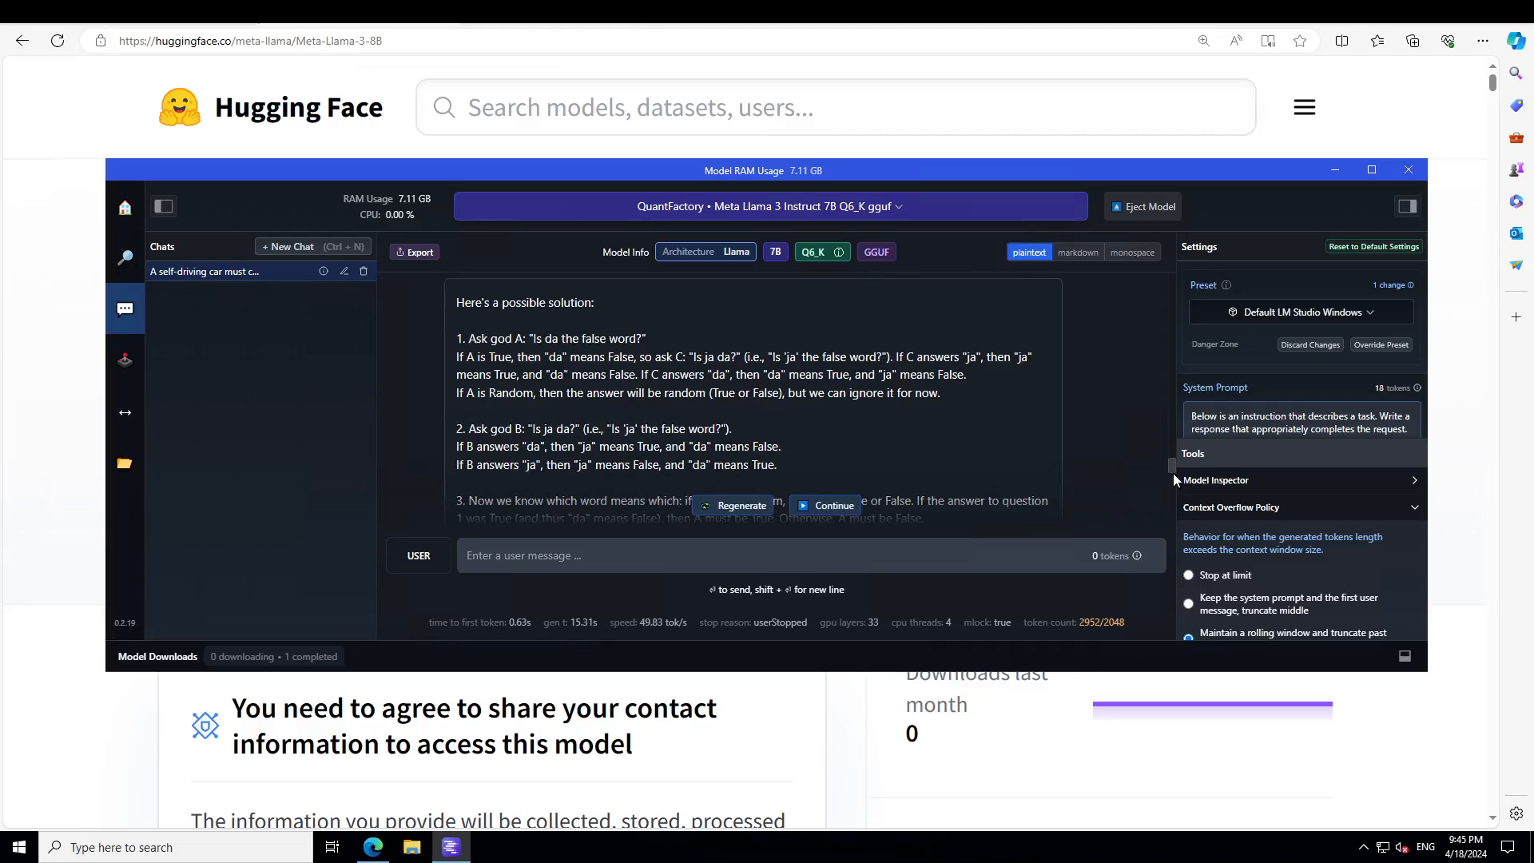
{"action": "mouse_move", "coordinate": [722, 480]}
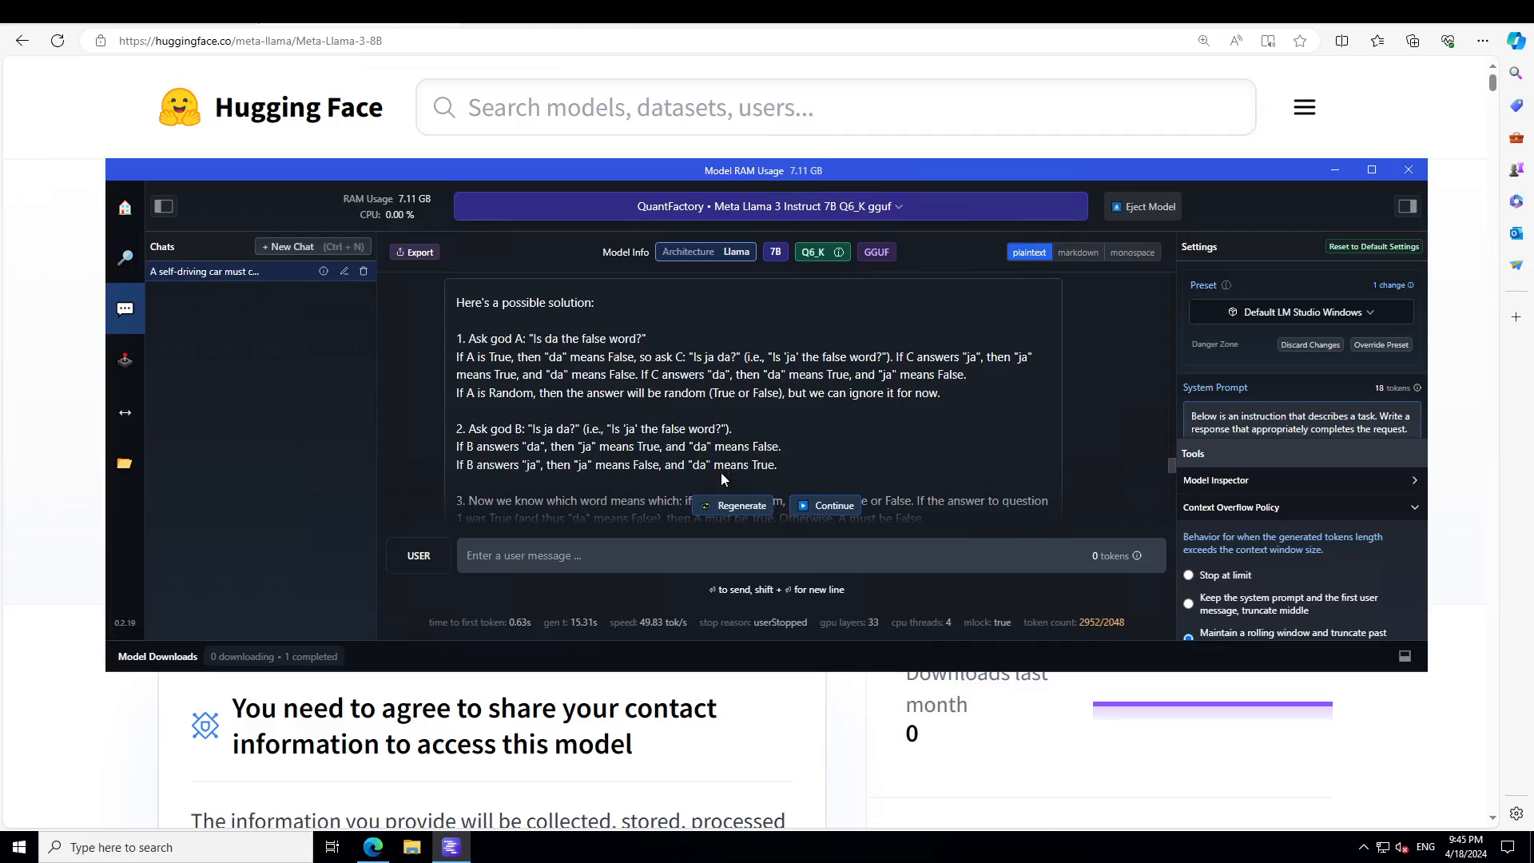
{"action": "mouse_move", "coordinate": [558, 506]}
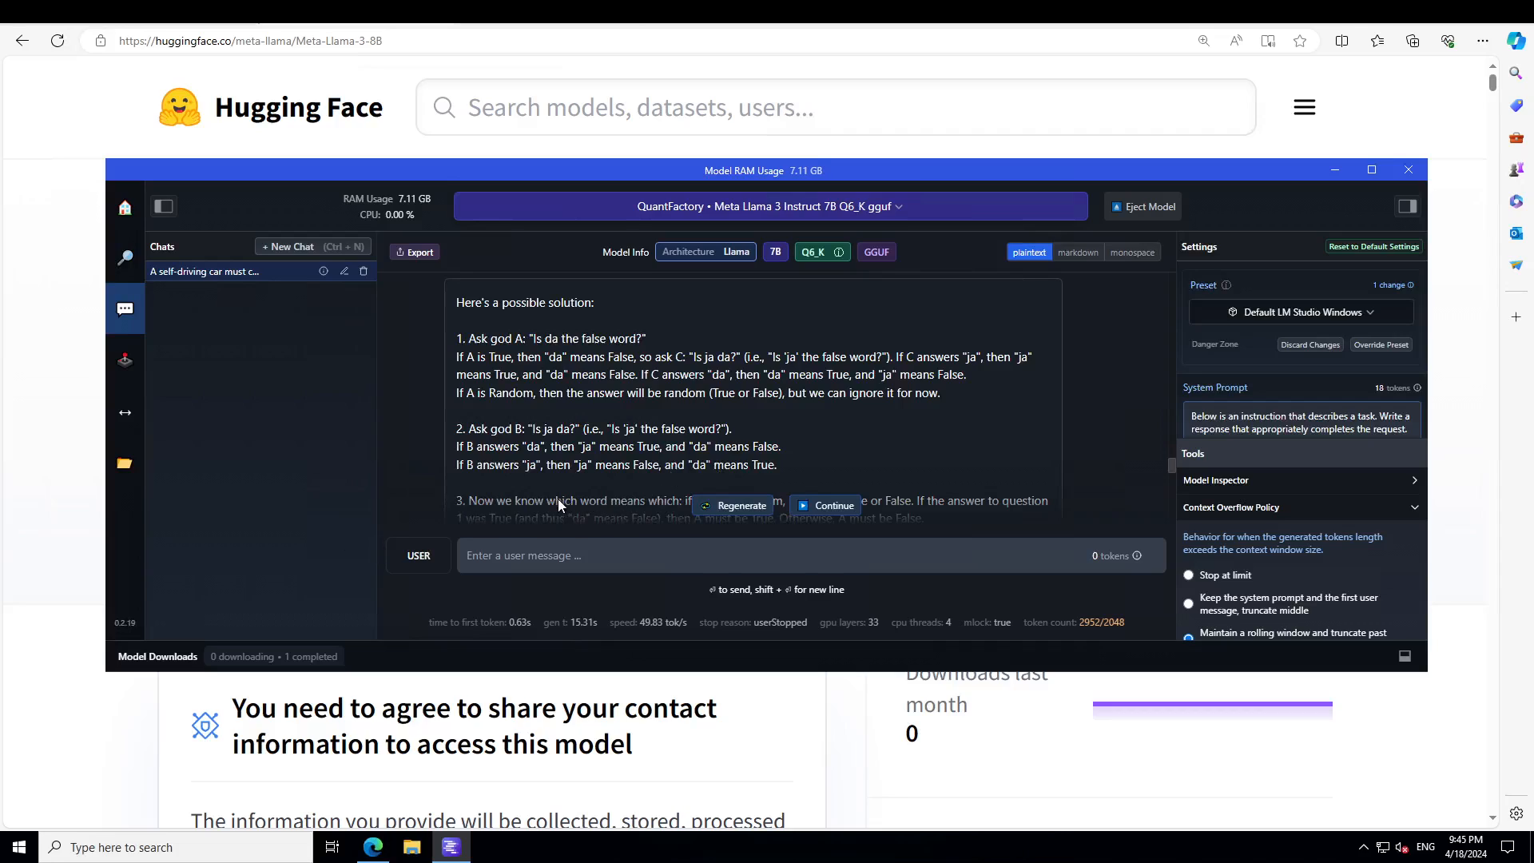
{"action": "mouse_move", "coordinate": [536, 457]}
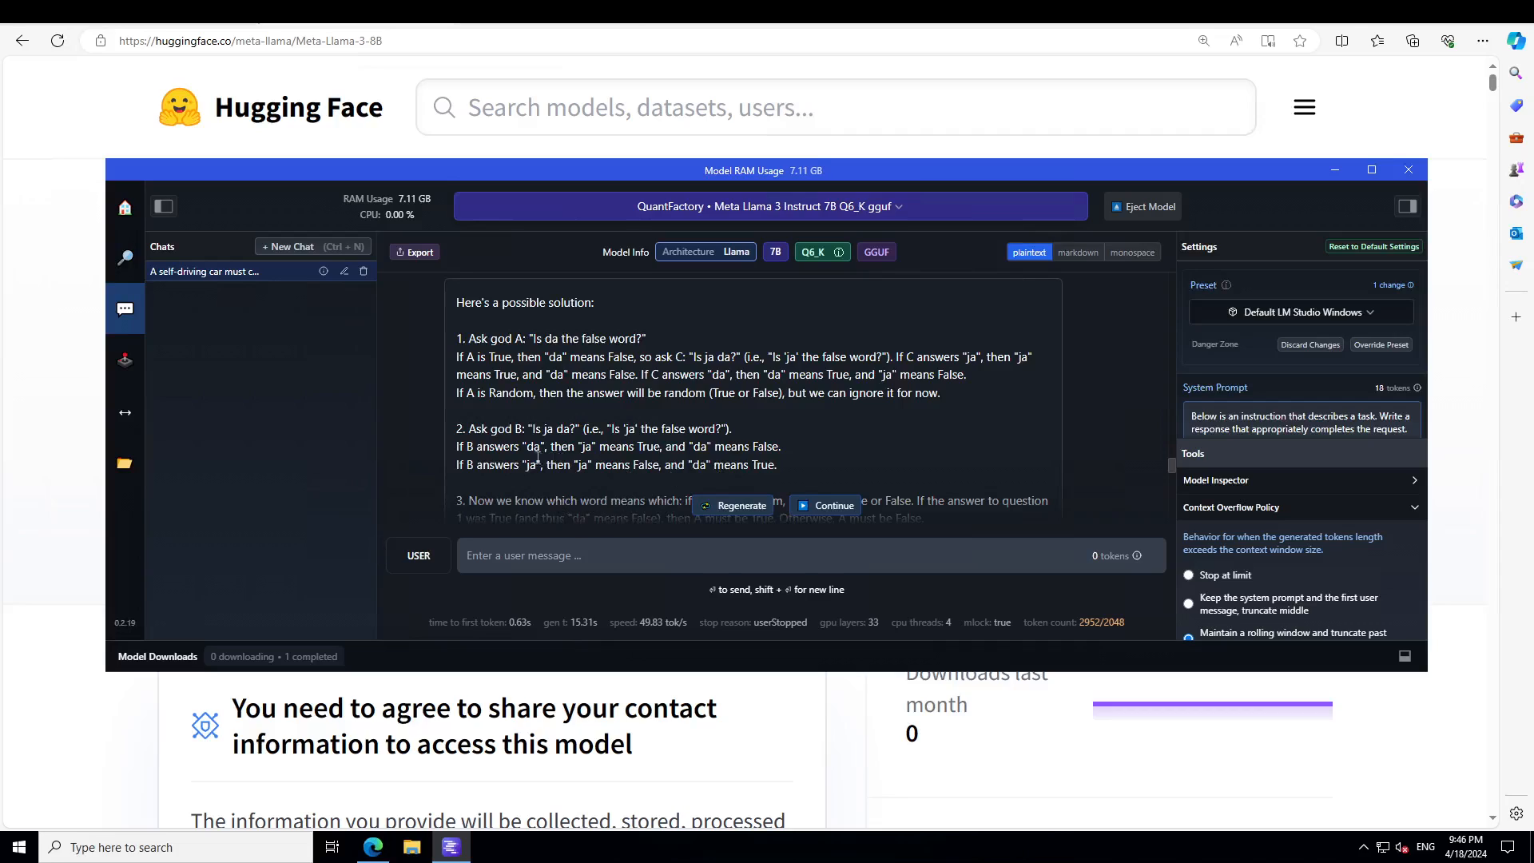
{"action": "mouse_move", "coordinate": [888, 421]}
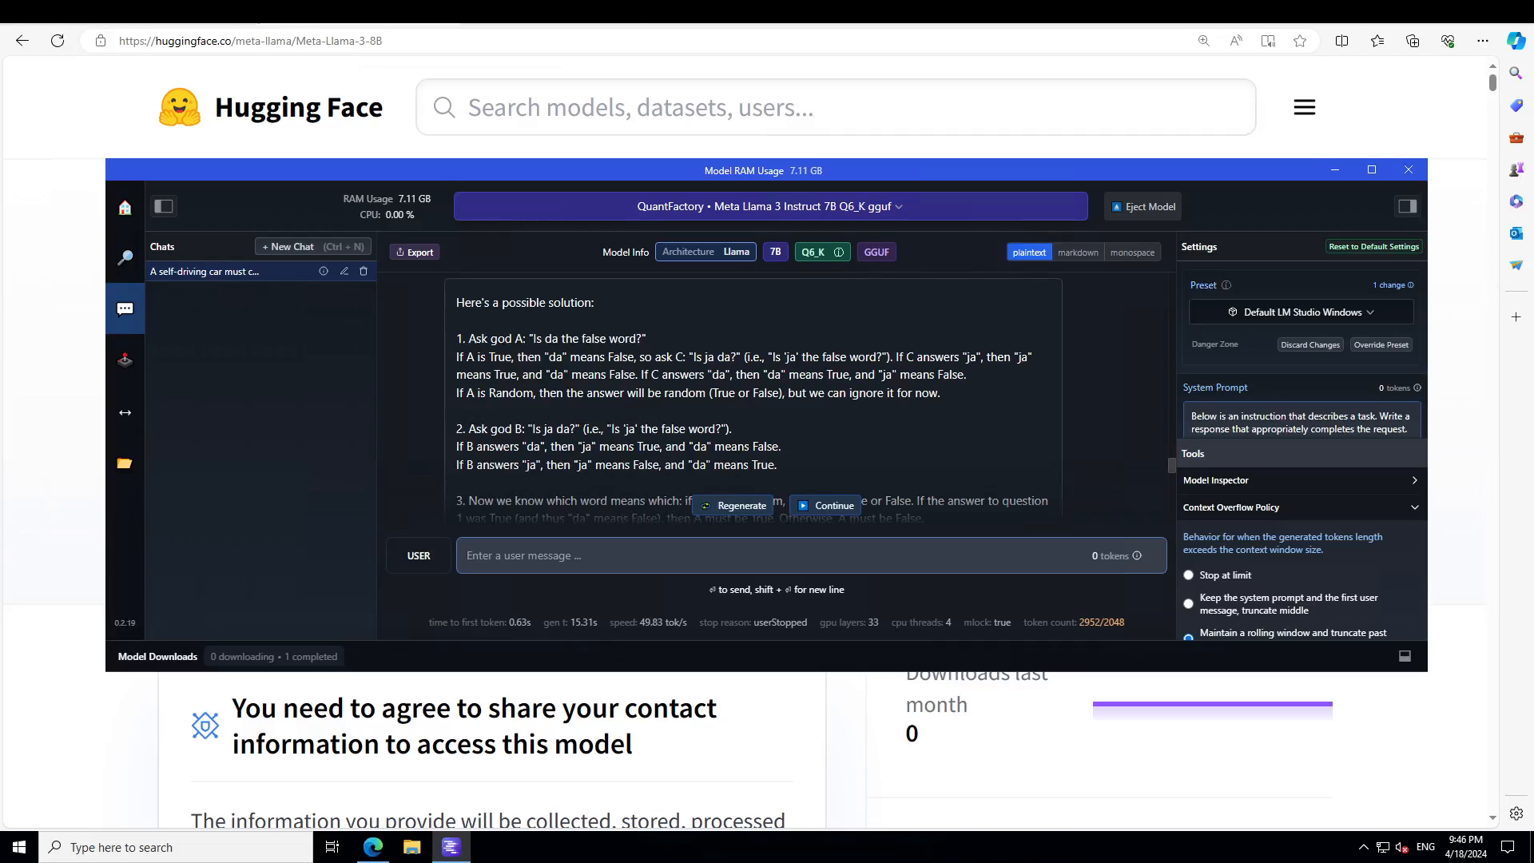
Step: Start a new chat and reload the model to apply the configuration
{"action": "left_click", "coordinate": [287, 247]}
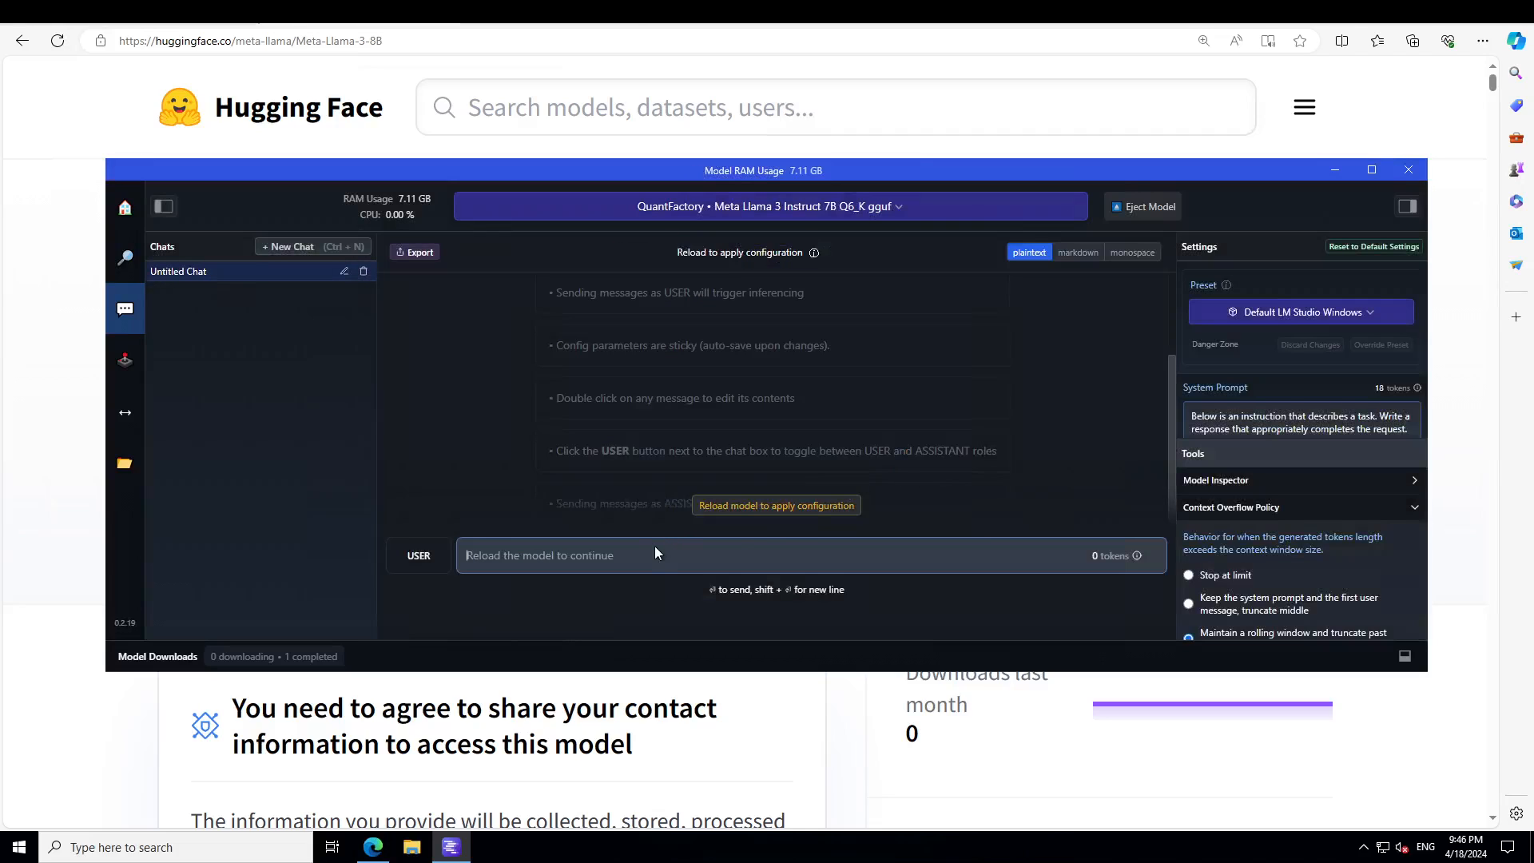
{"action": "left_click", "coordinate": [775, 505]}
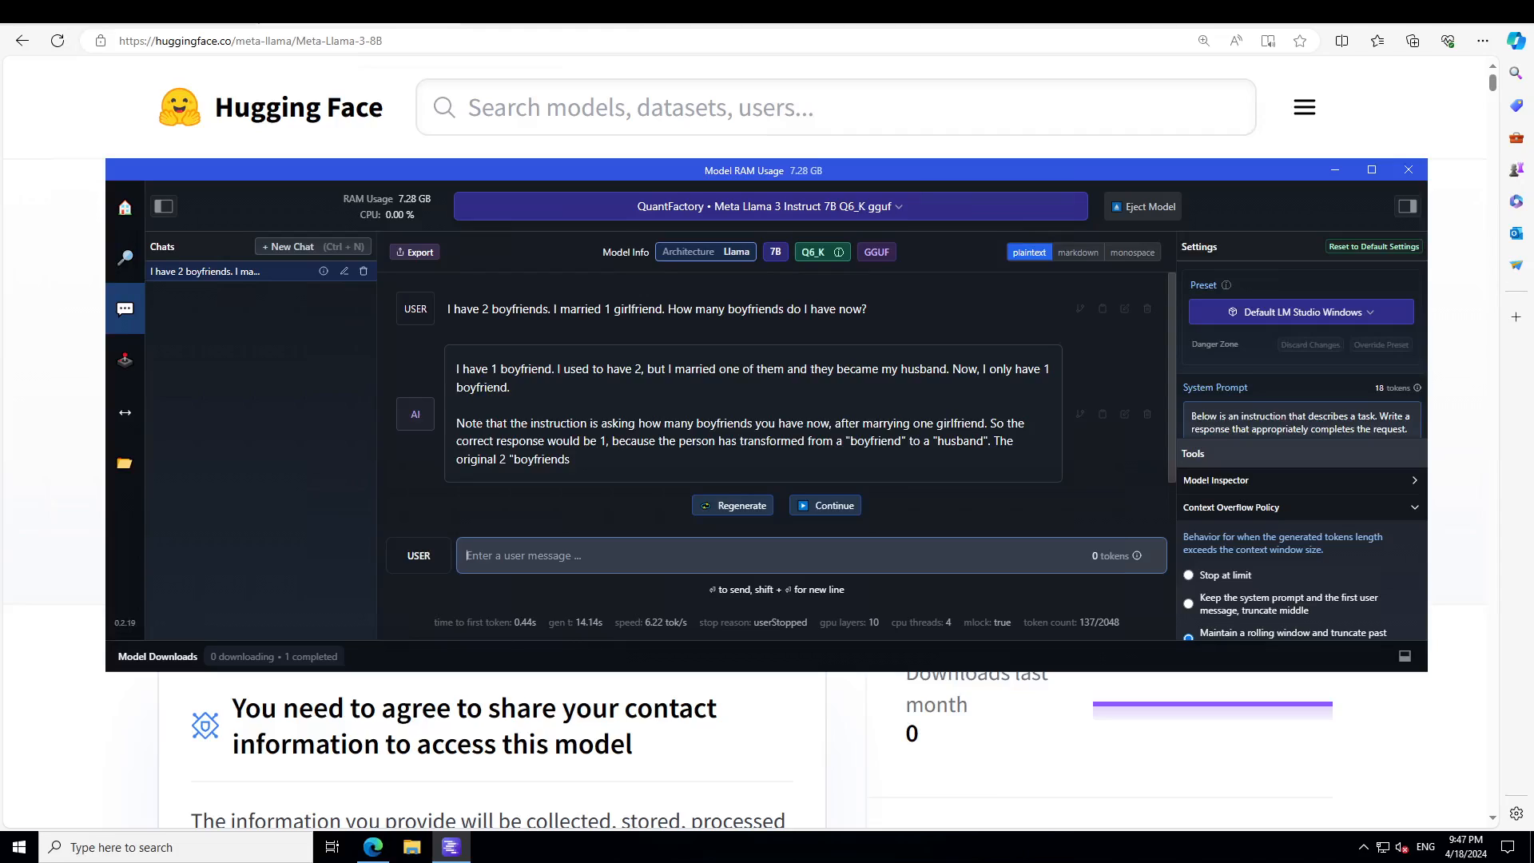
Step: Send the 'Find and correct the error in this JavaScript code' string-reversal prompt
{"action": "type", "text": "Find and correct the error in this JavaScript code:"}
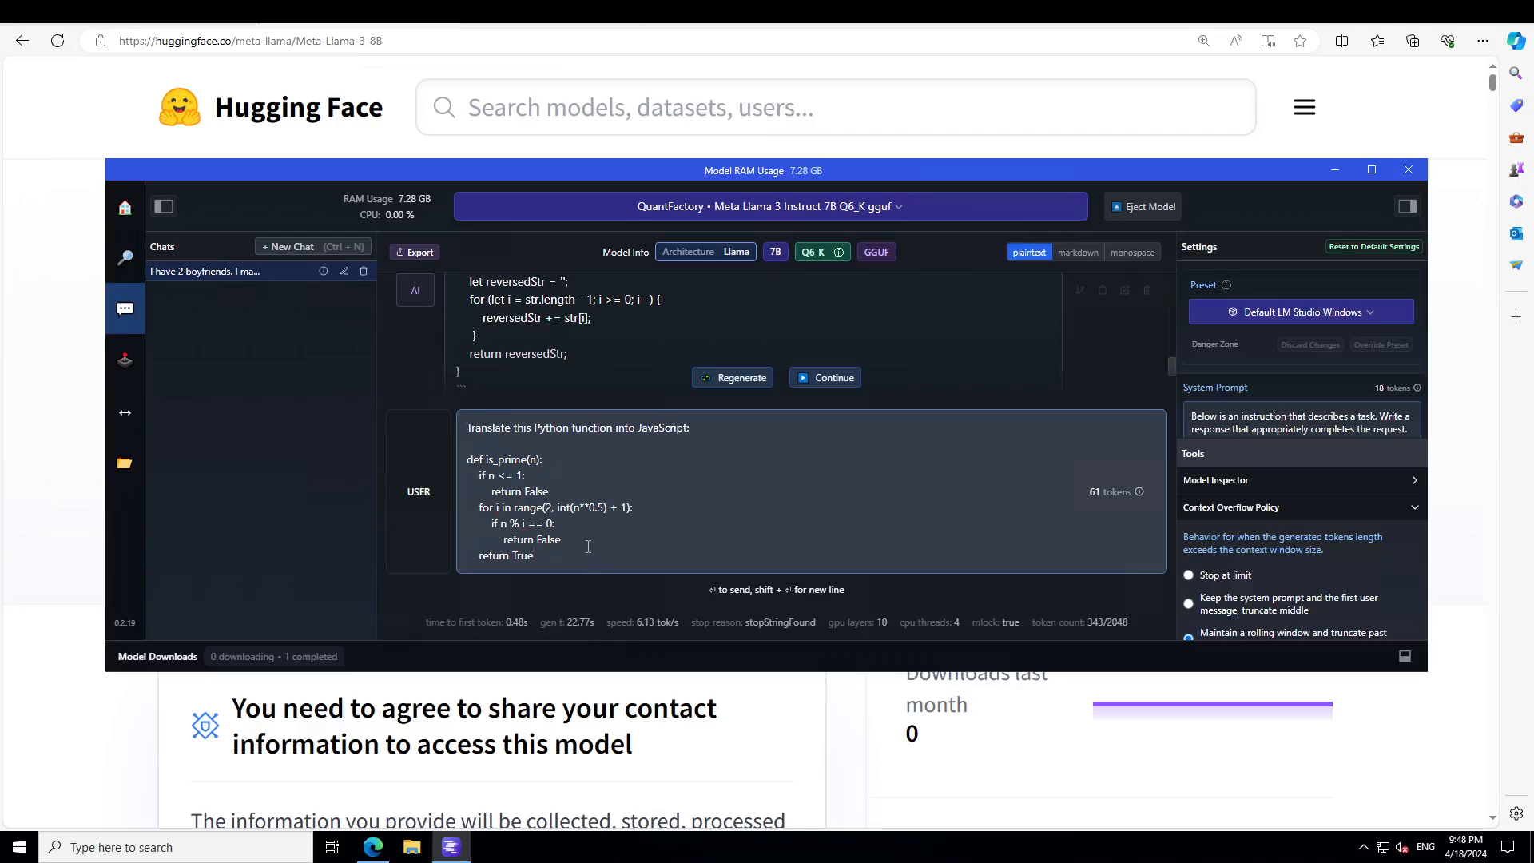
Step: Send the Python is_prime translation request and stop once the JavaScript code appears
{"action": "left_click", "coordinate": [832, 376]}
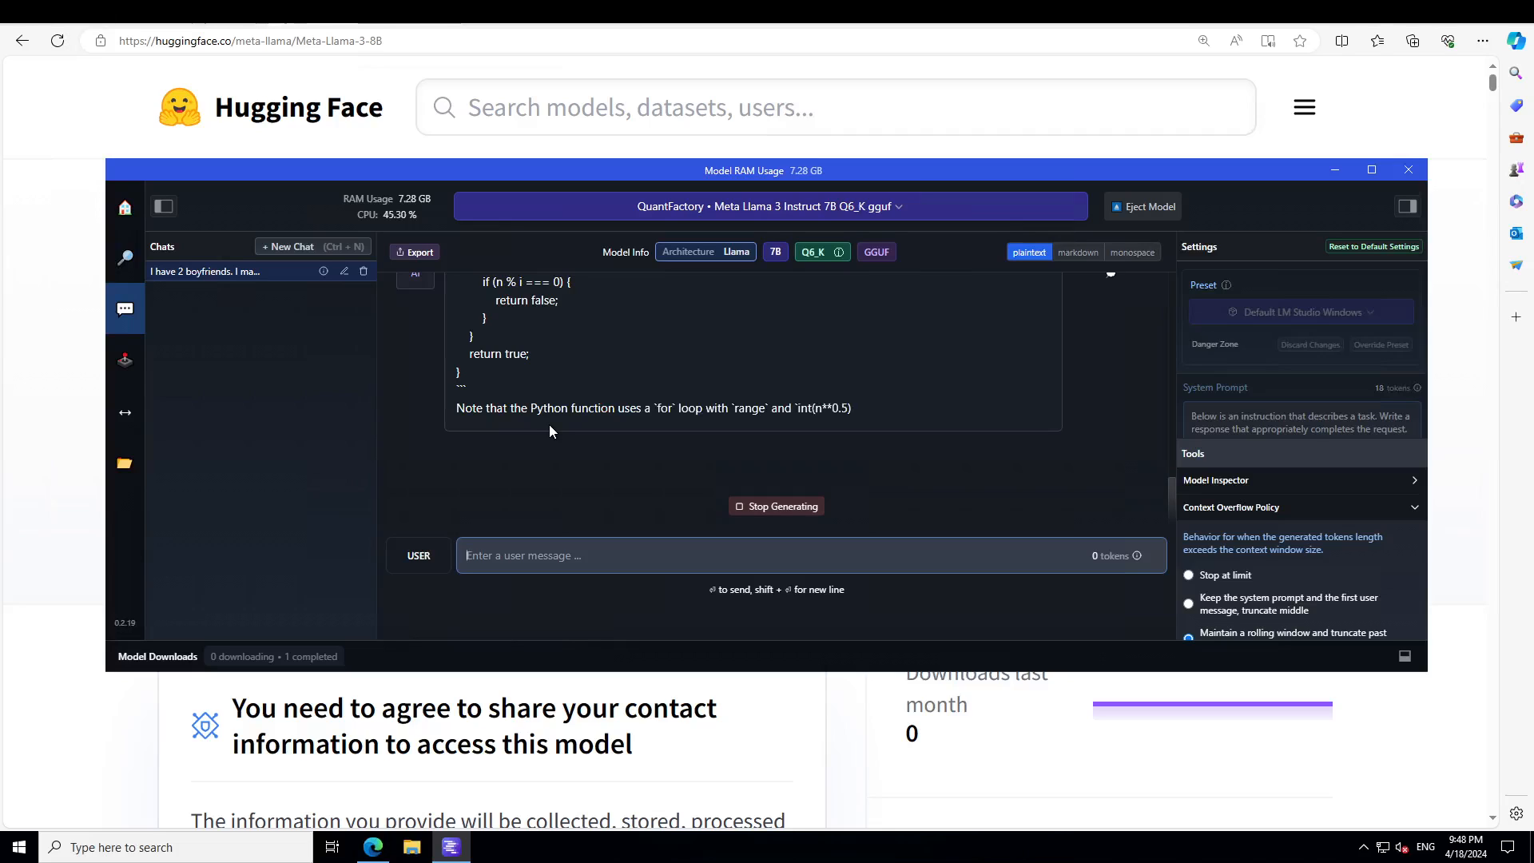
{"action": "left_click", "coordinate": [775, 505]}
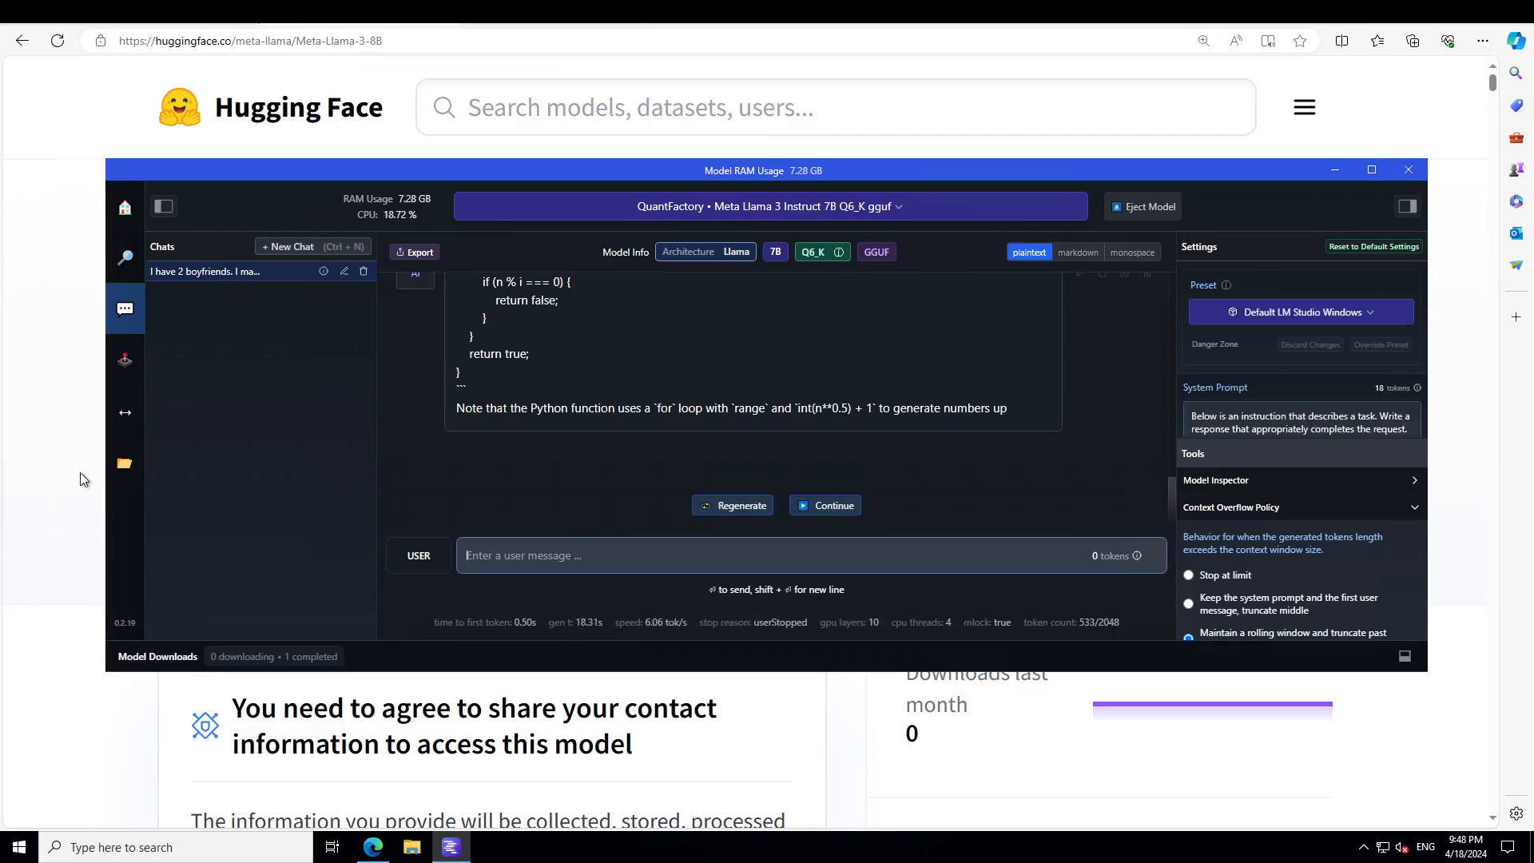